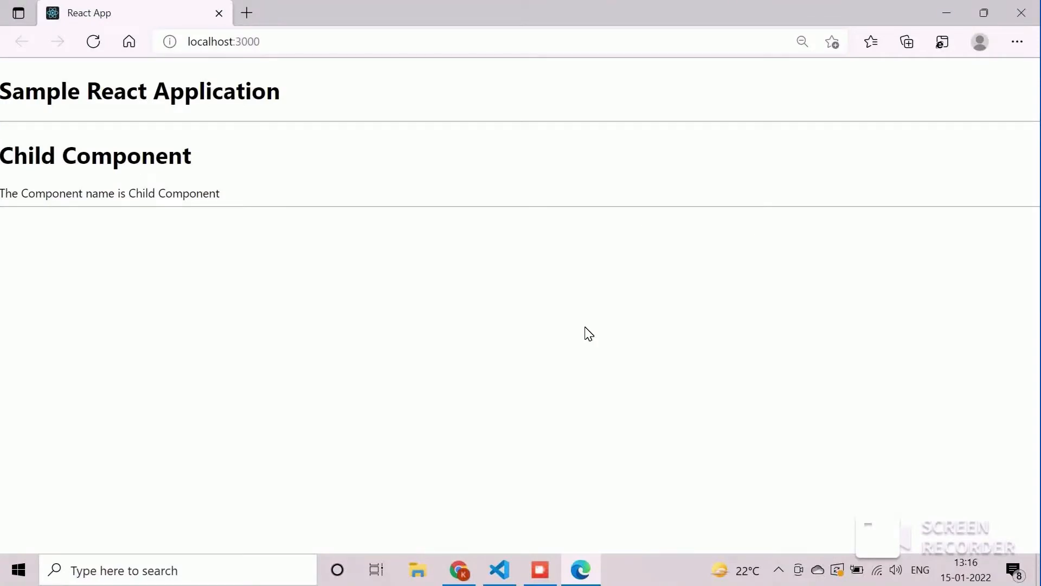
{"action": "mouse_move", "coordinate": [239, 188]}
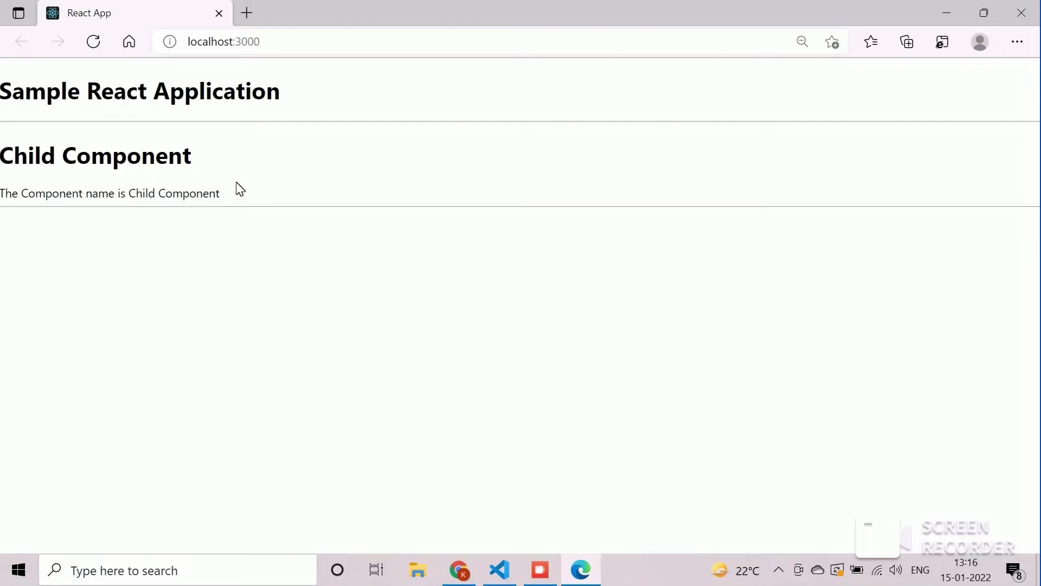
{"action": "mouse_move", "coordinate": [201, 165]}
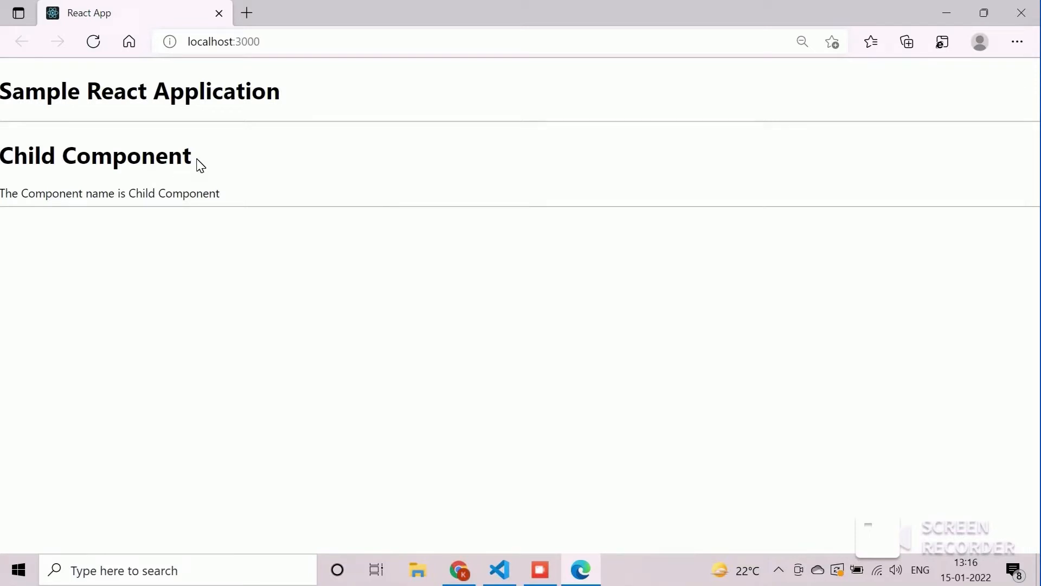
Change the App.js import to React, {useState} from 'react' and add a blank line inside App.
{"action": "double_click", "coordinate": [95, 156]}
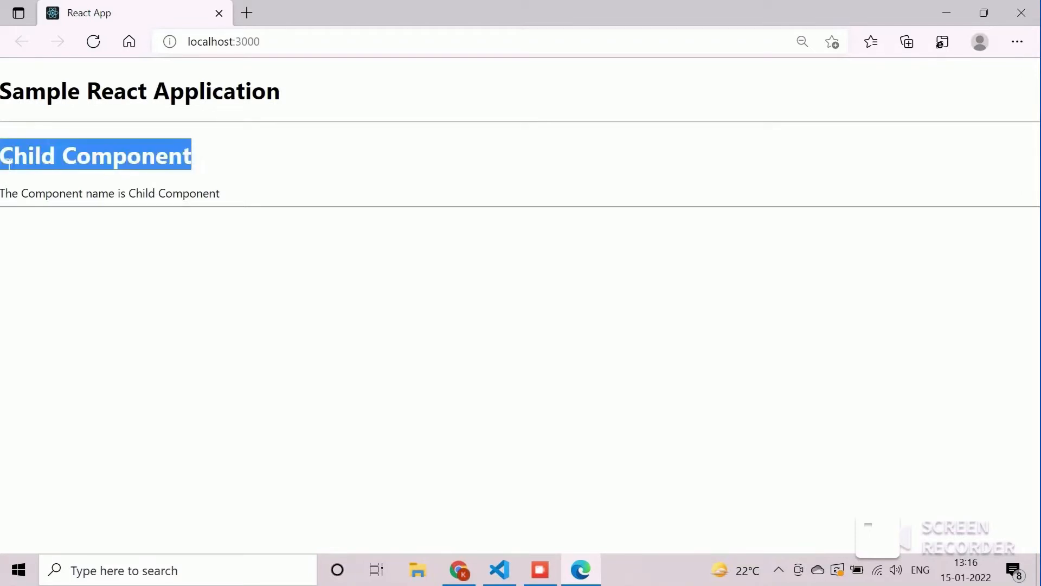
{"action": "mouse_move", "coordinate": [287, 103]}
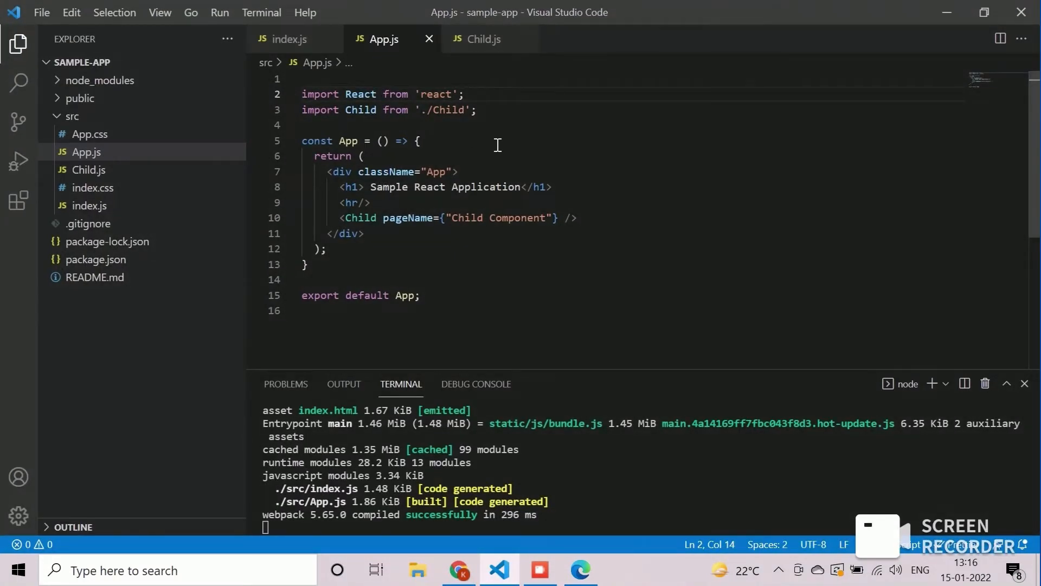
{"action": "mouse_move", "coordinate": [494, 126]}
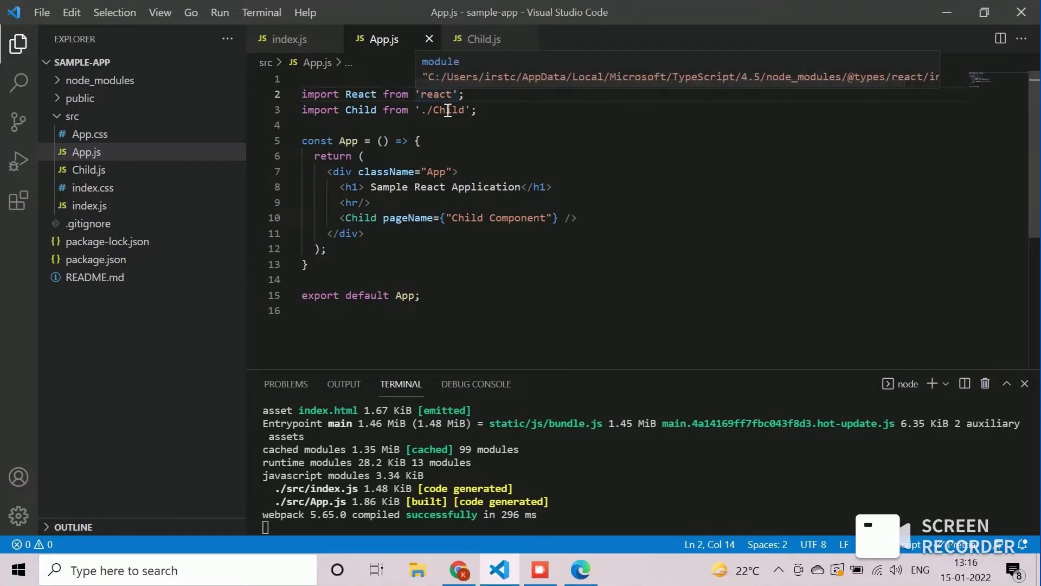
{"action": "type", "text": ","}
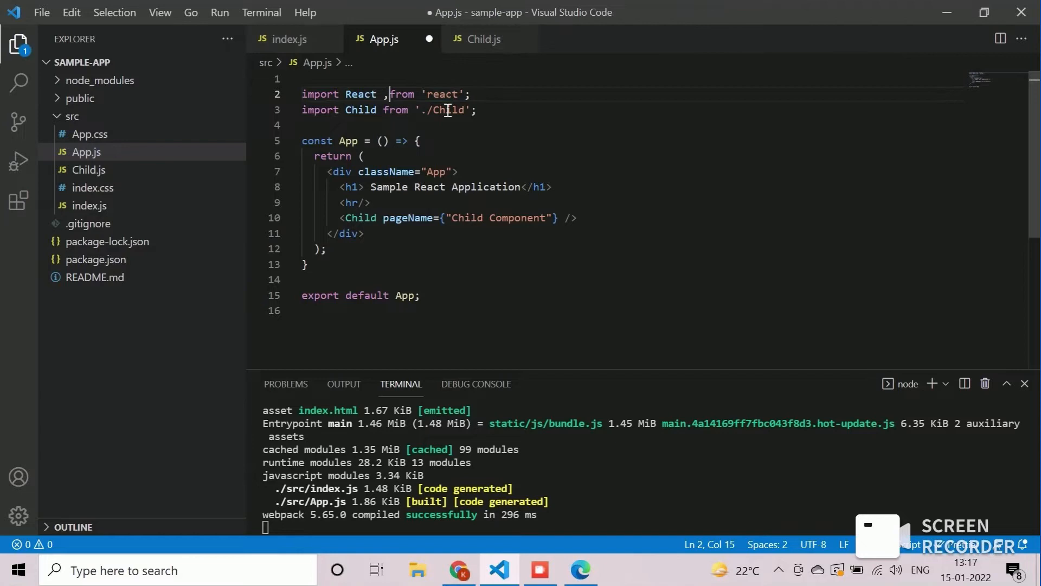
{"action": "type", "text": "{"}
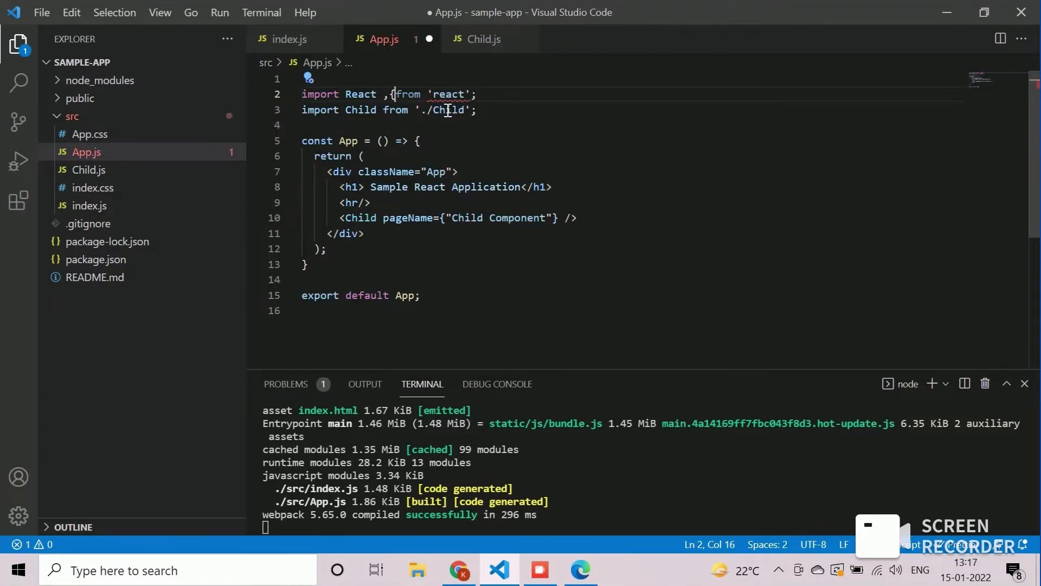
{"action": "type", "text": "useState"}
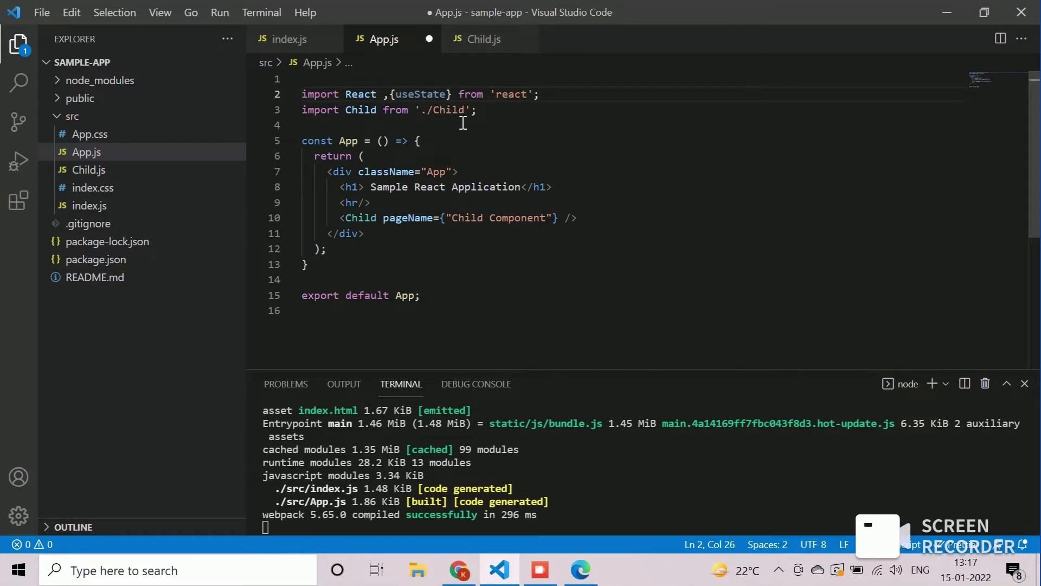
{"action": "key", "text": "Enter"}
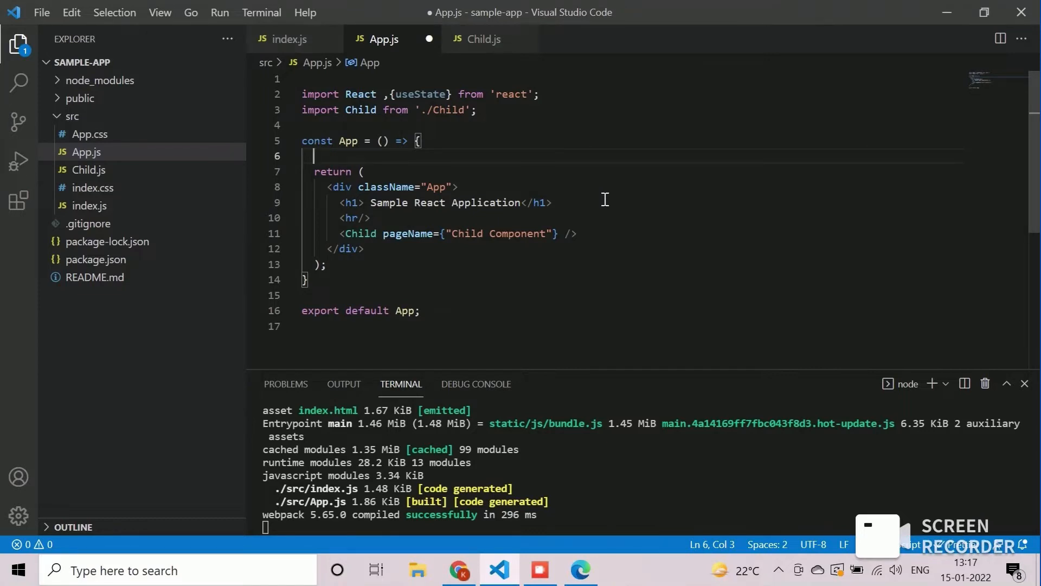
Declare const [title, setTitle] = useState("Sample React Application") in App.
{"action": "type", "text": "const ["}
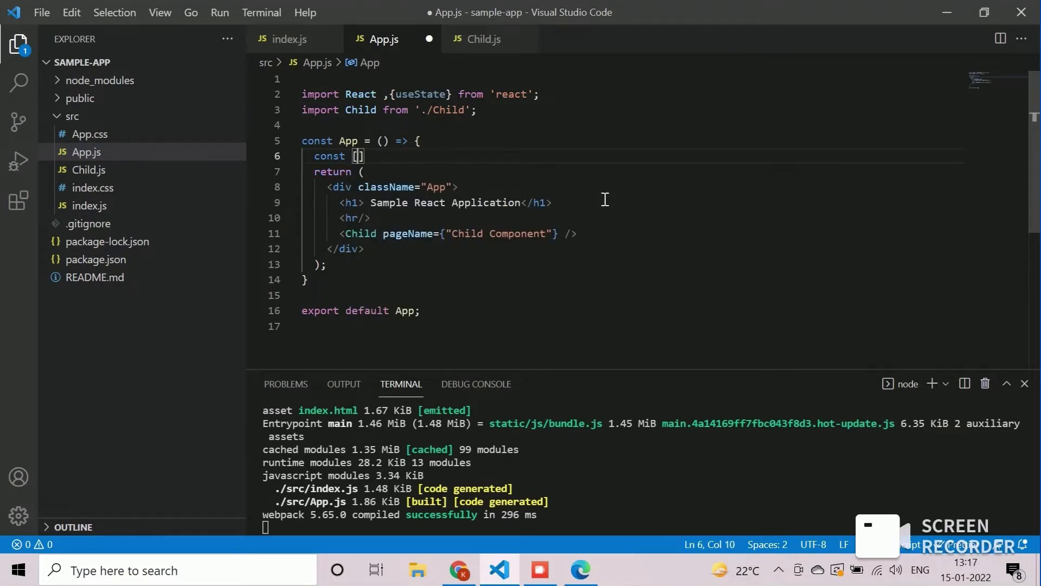
{"action": "type", "text": "titk"}
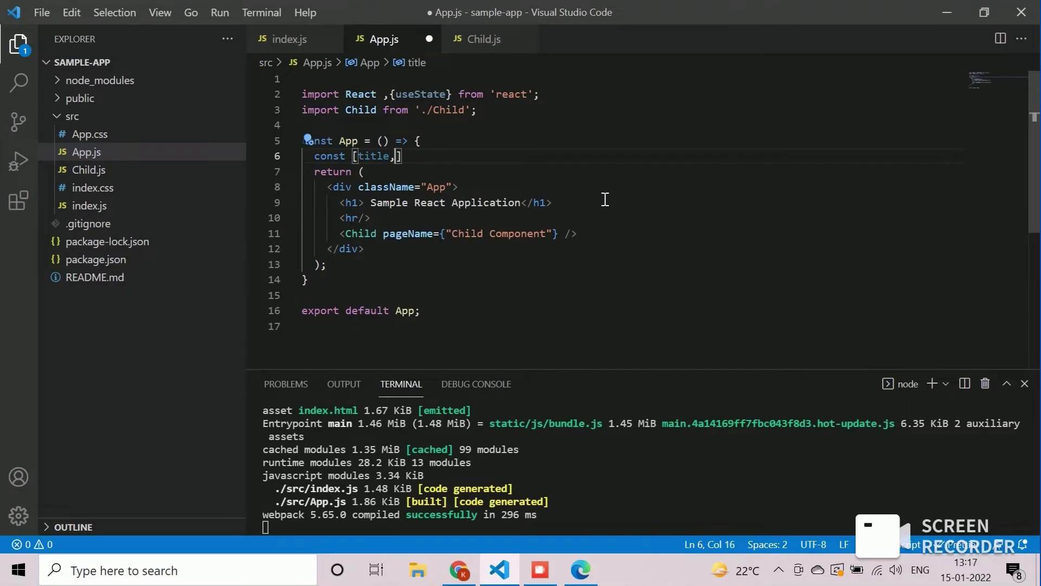
{"action": "type", "text": "setTitle"}
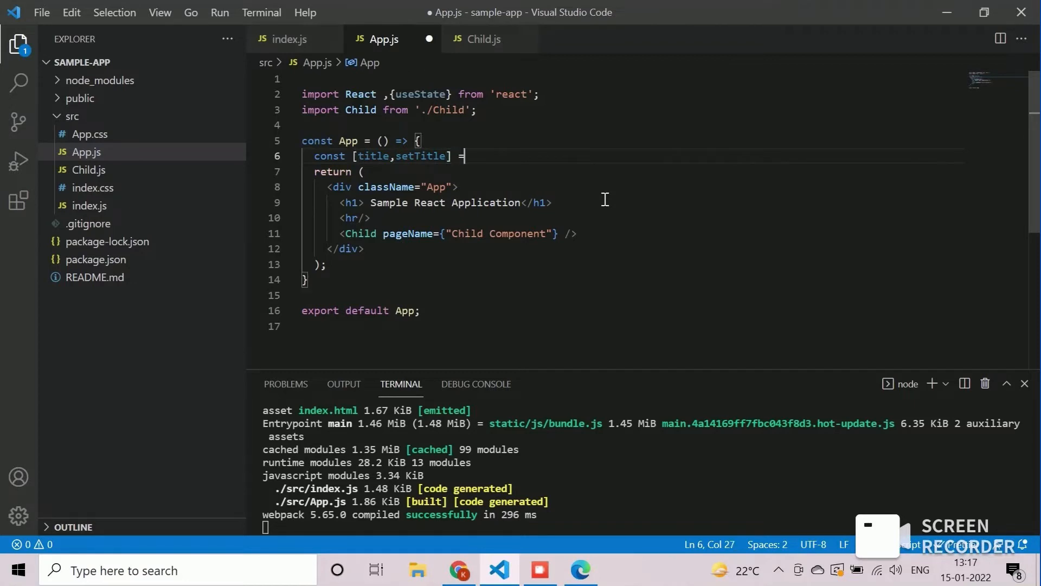
{"action": "type", "text": "use"}
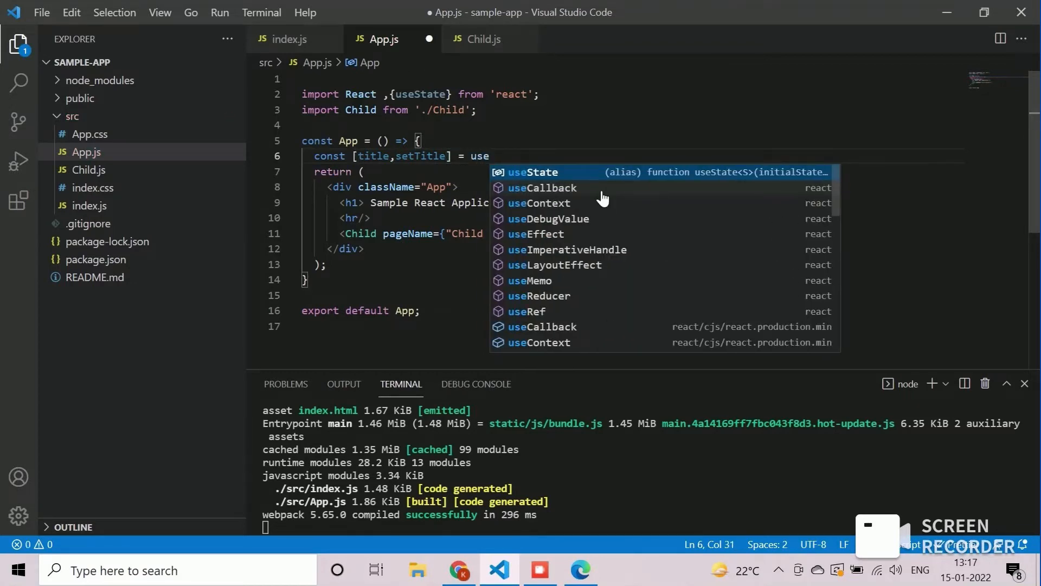
{"action": "left_click", "coordinate": [532, 172]}
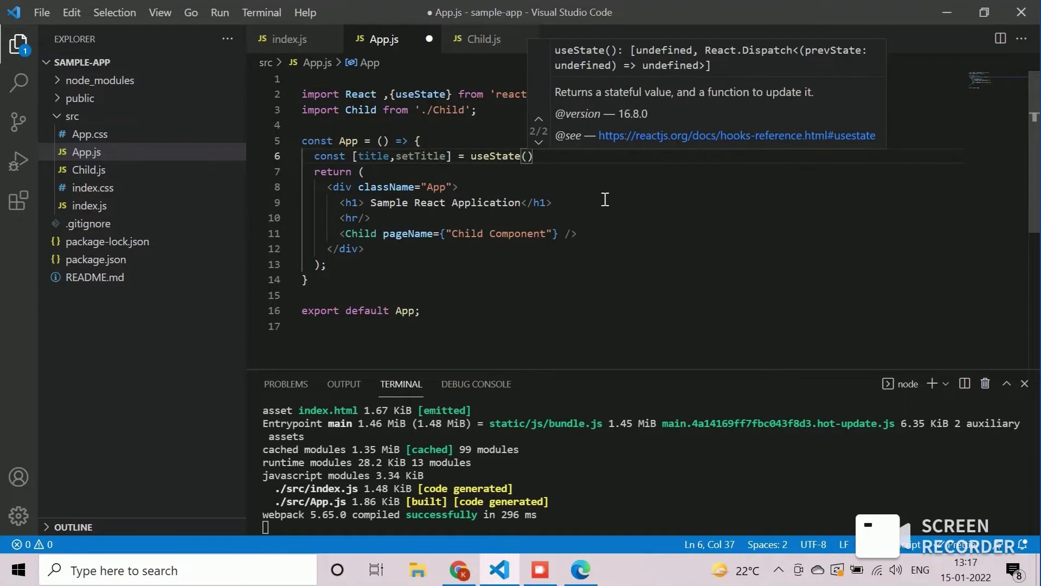
{"action": "type", "text": "\"\""}
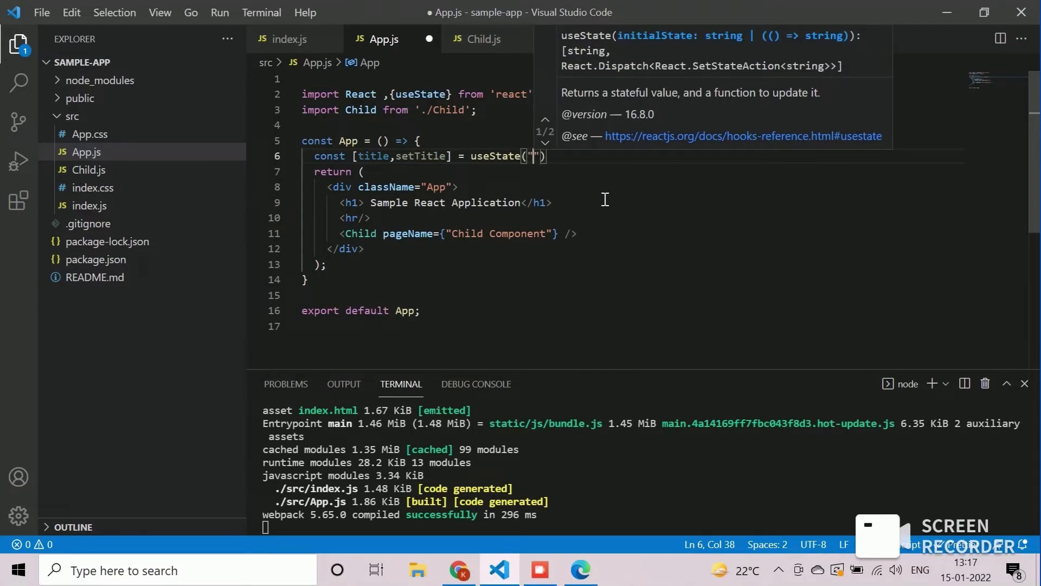
{"action": "type", "text": "Sample"}
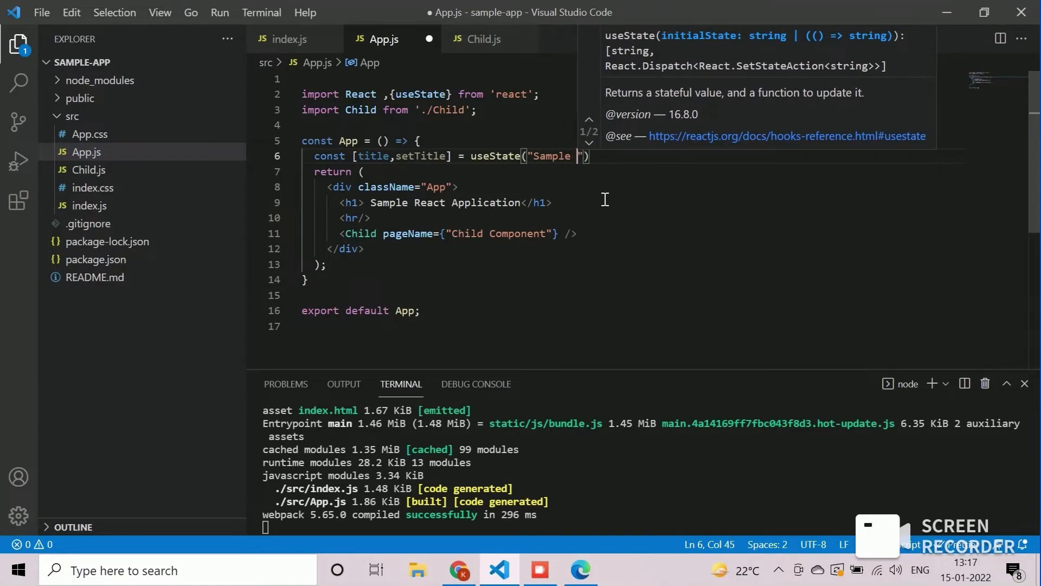
{"action": "type", "text": "React A"}
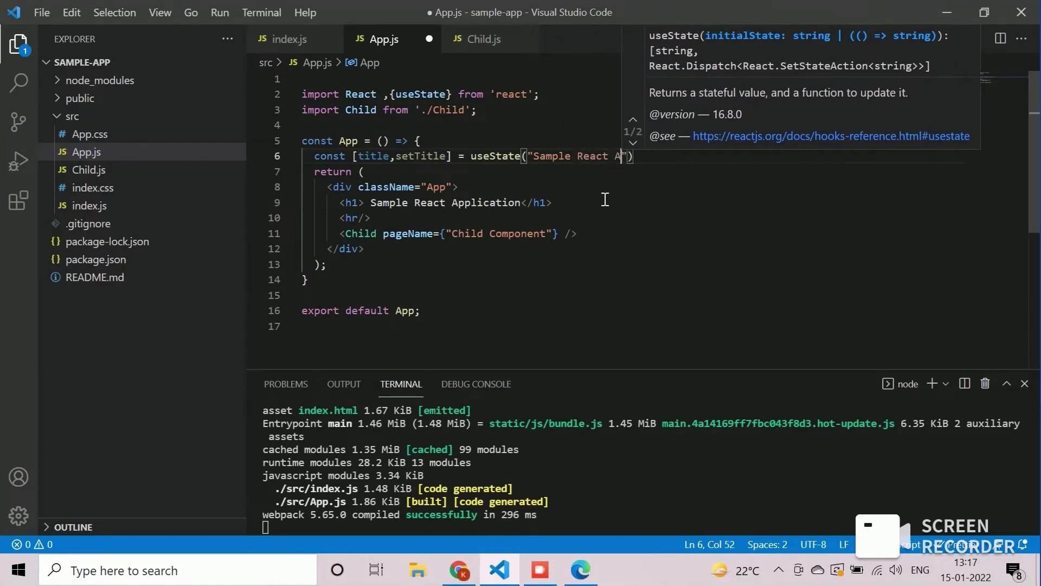
{"action": "type", "text": "pplication"}
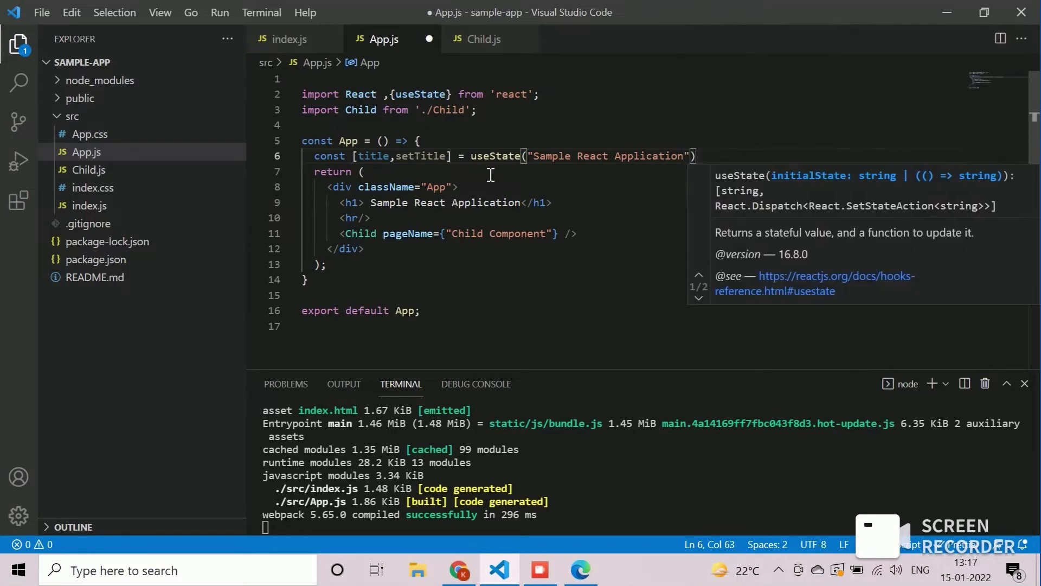
Render {title} inside the h1 heading and save App.js.
{"action": "double_click", "coordinate": [372, 156]}
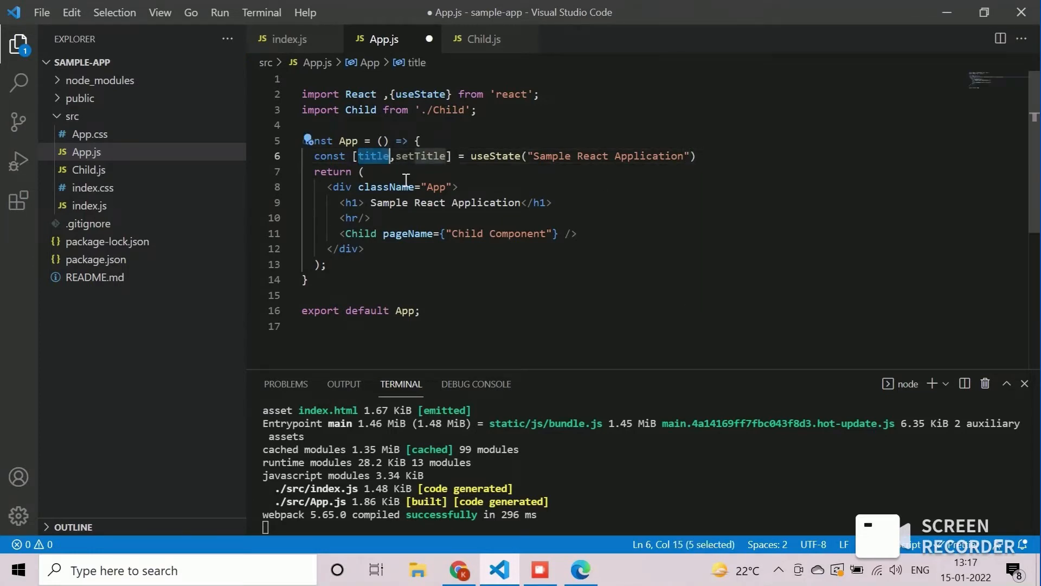
{"action": "mouse_move", "coordinate": [377, 212]}
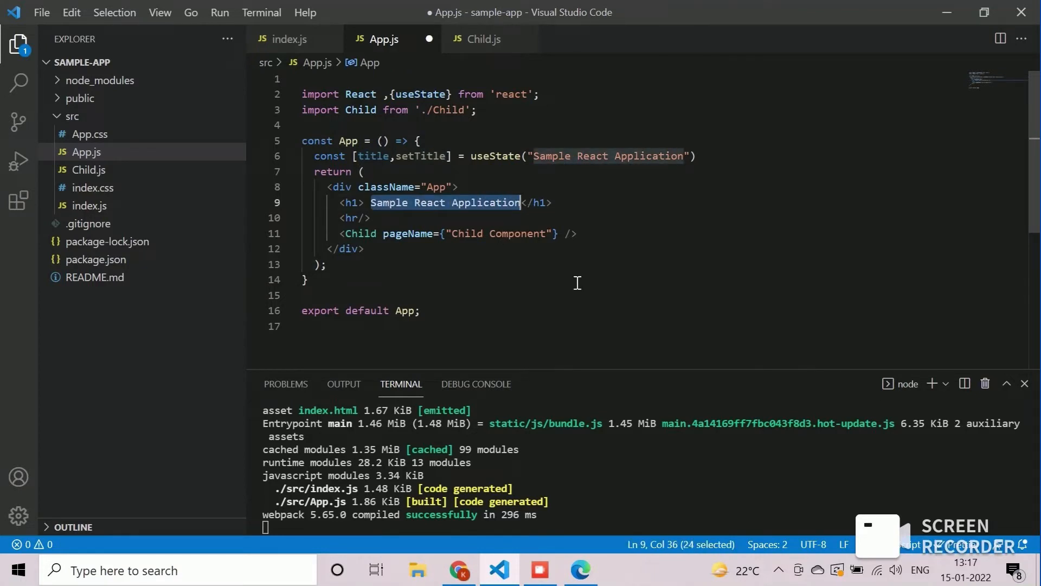
{"action": "type", "text": "{title} </h1>"}
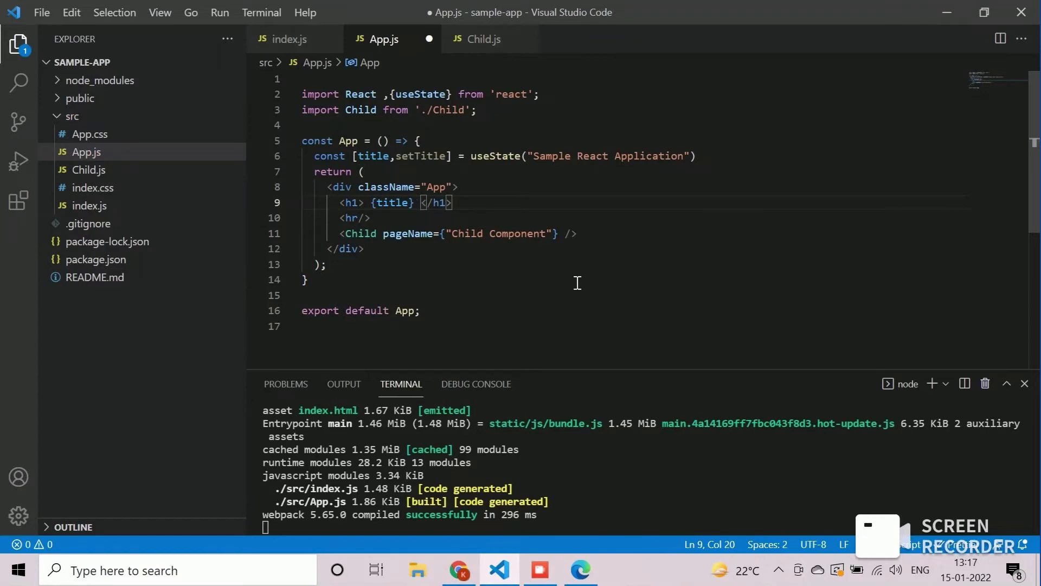
{"action": "left_click", "coordinate": [579, 570]}
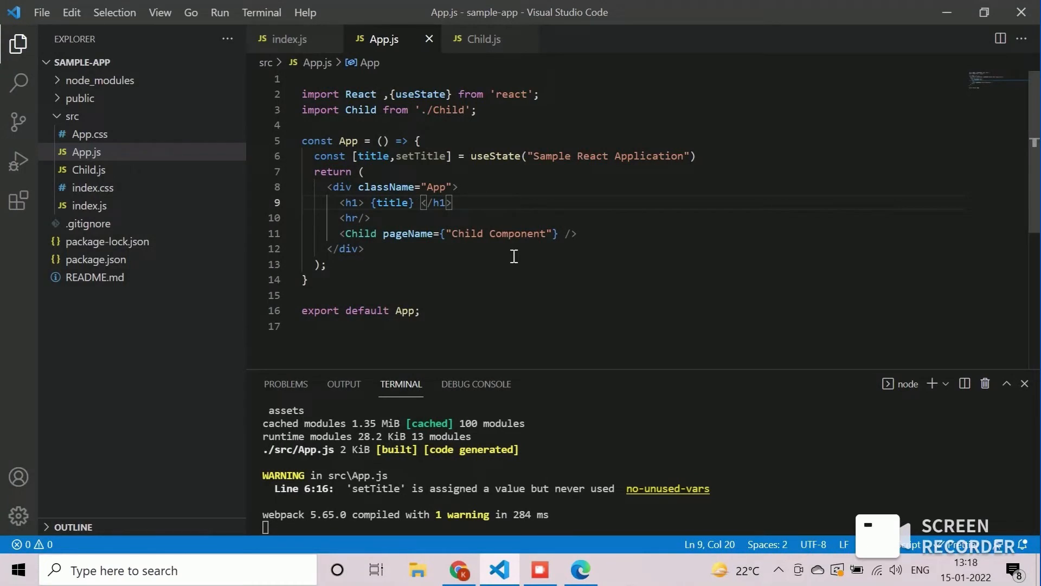
{"action": "mouse_move", "coordinate": [514, 38]}
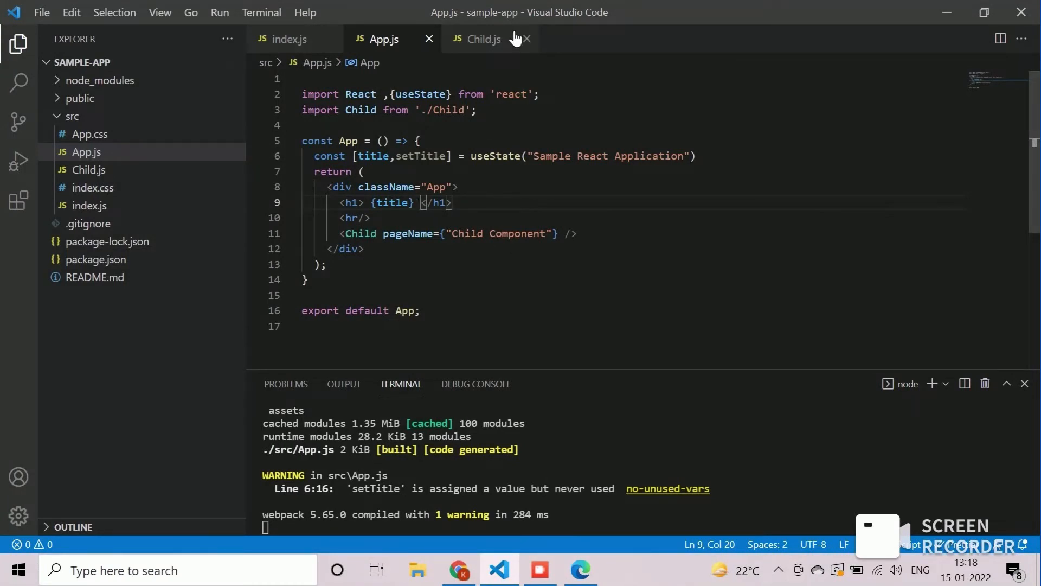
In Child.js, add <button>Change Parent Title</button> above <hr /> and save.
{"action": "left_click", "coordinate": [482, 38]}
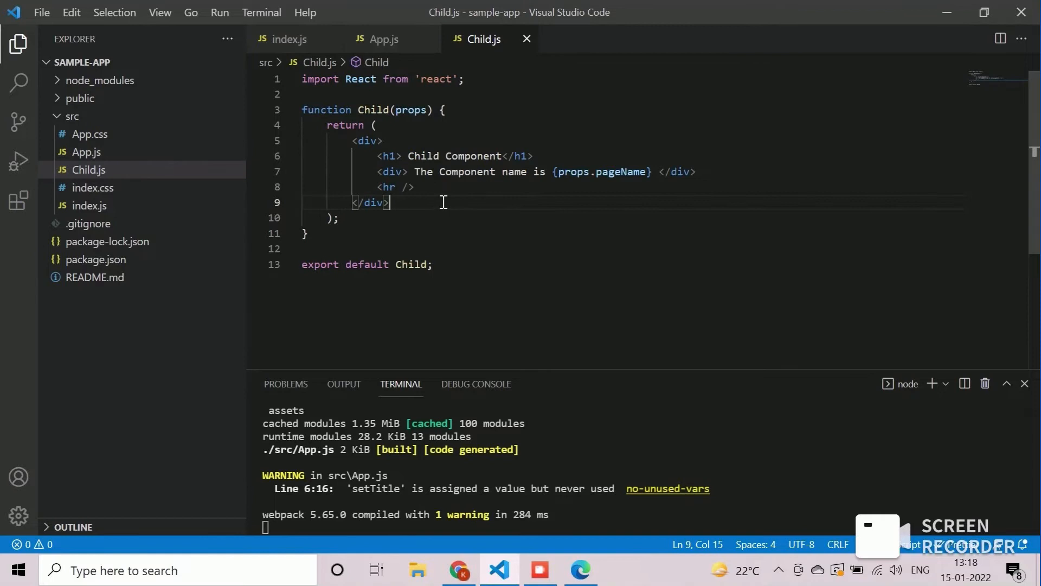
{"action": "left_click", "coordinate": [414, 187]}
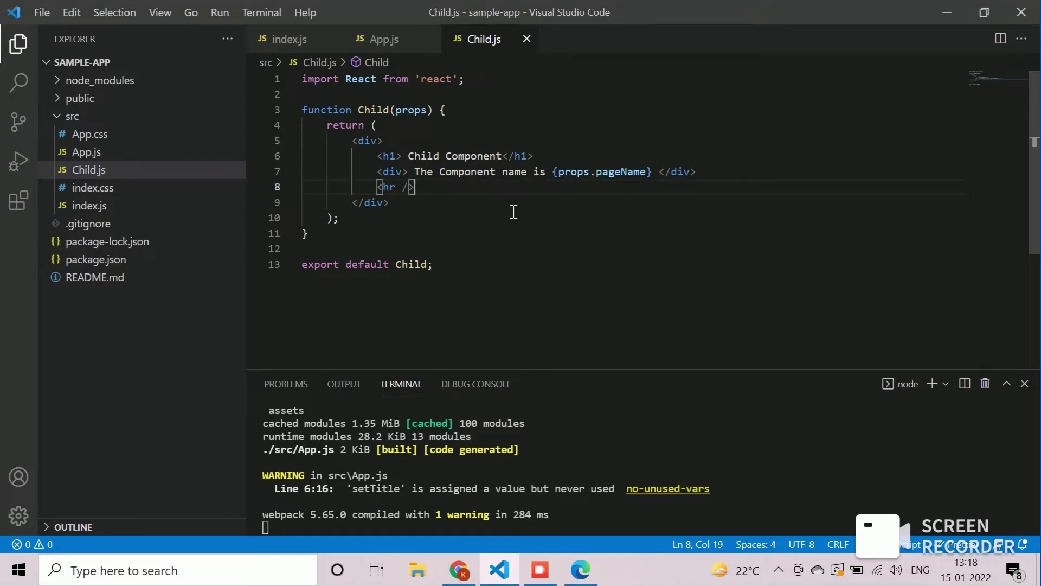
{"action": "mouse_move", "coordinate": [728, 183]}
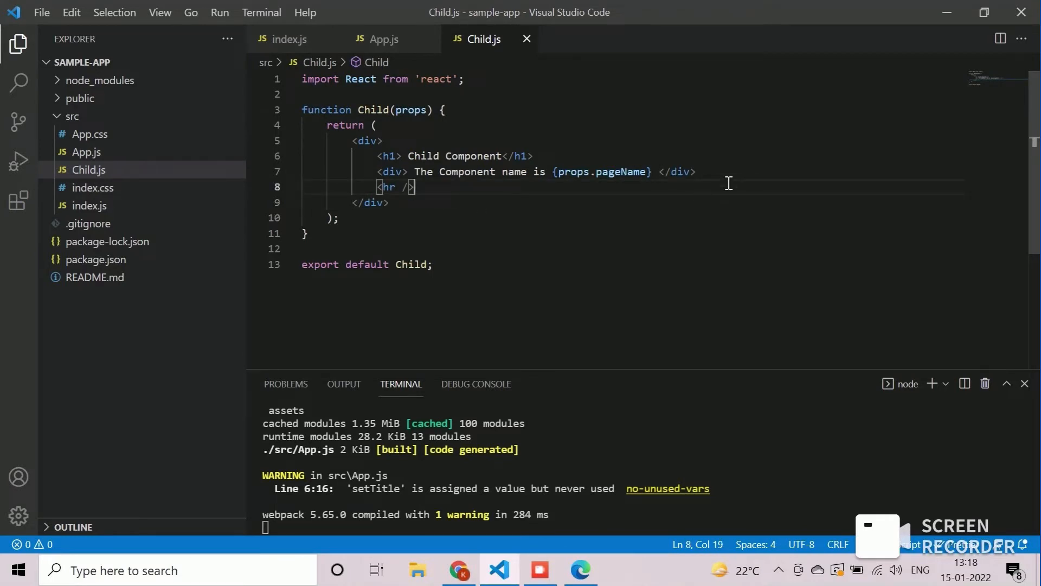
{"action": "key", "text": "Enter"}
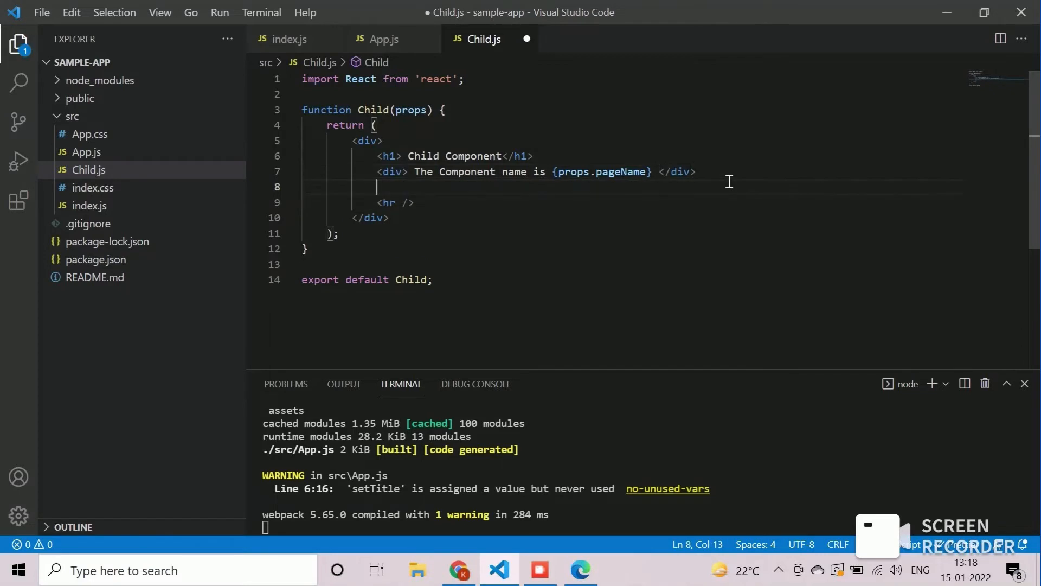
{"action": "type", "text": "<button"}
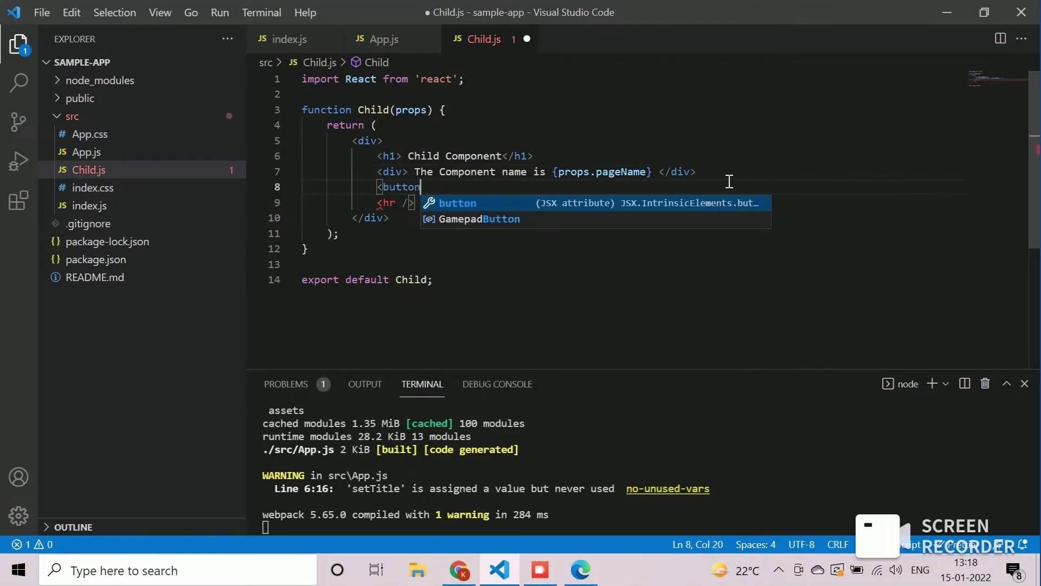
{"action": "type", "text": "></button>"}
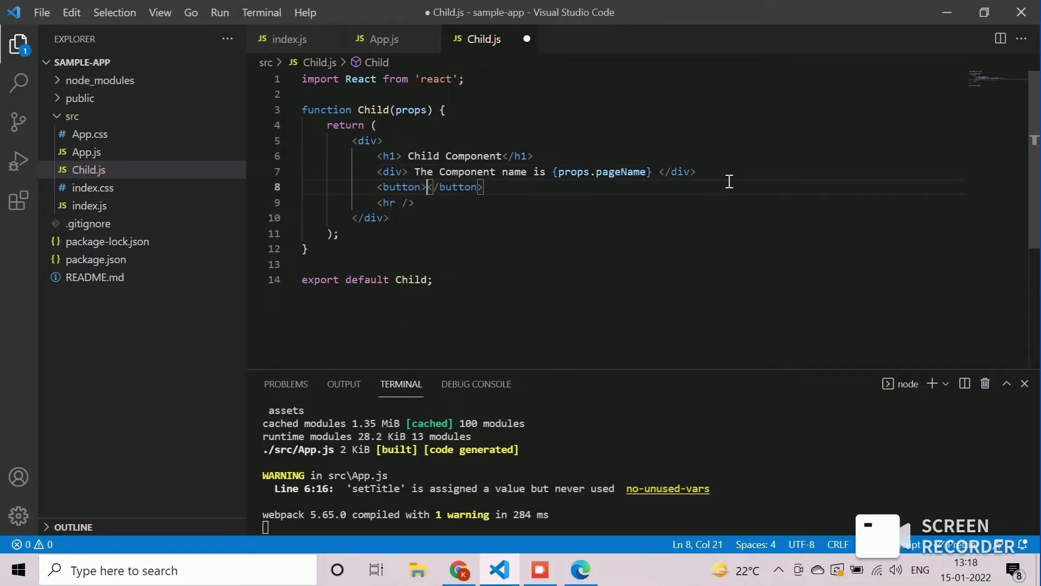
{"action": "type", "text": "Change Parent Titl"}
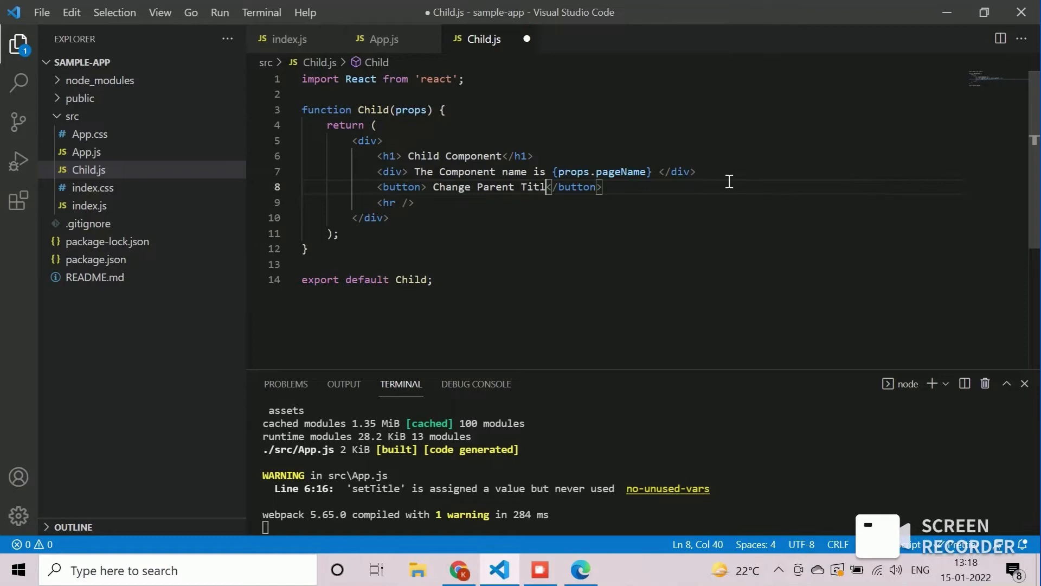
{"action": "type", "text": "e"}
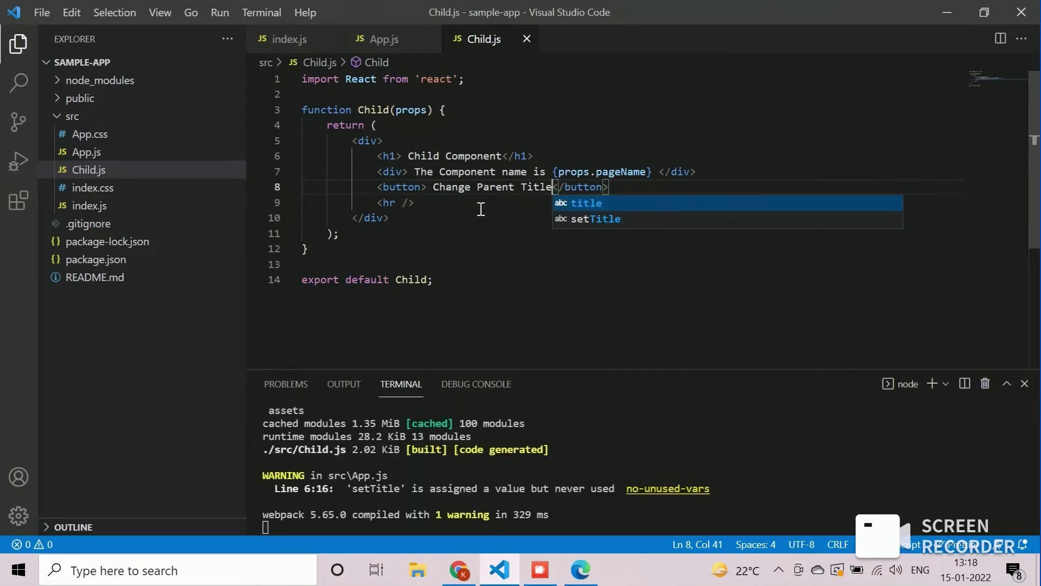
{"action": "left_click", "coordinate": [580, 569]}
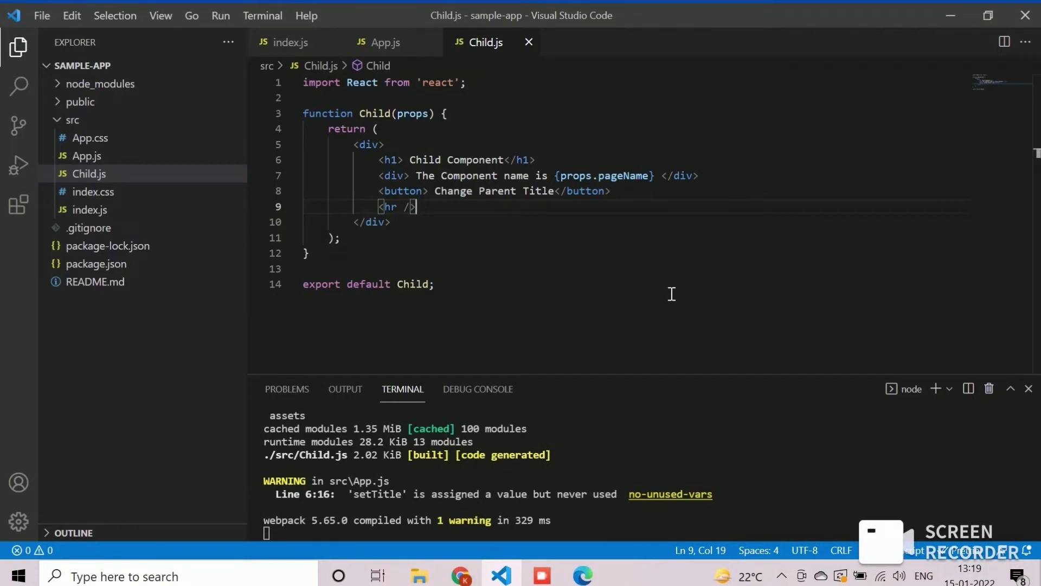
{"action": "mouse_move", "coordinate": [683, 272]}
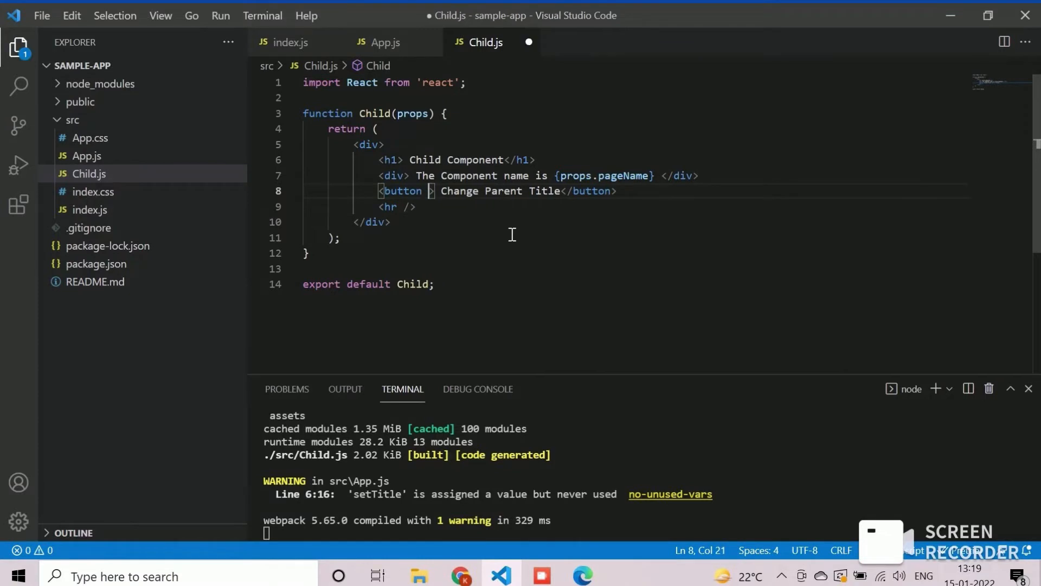
Give the Child button an onClick arrow function calling props.ChangeTitle().
{"action": "type", "text": "onClick = {("}
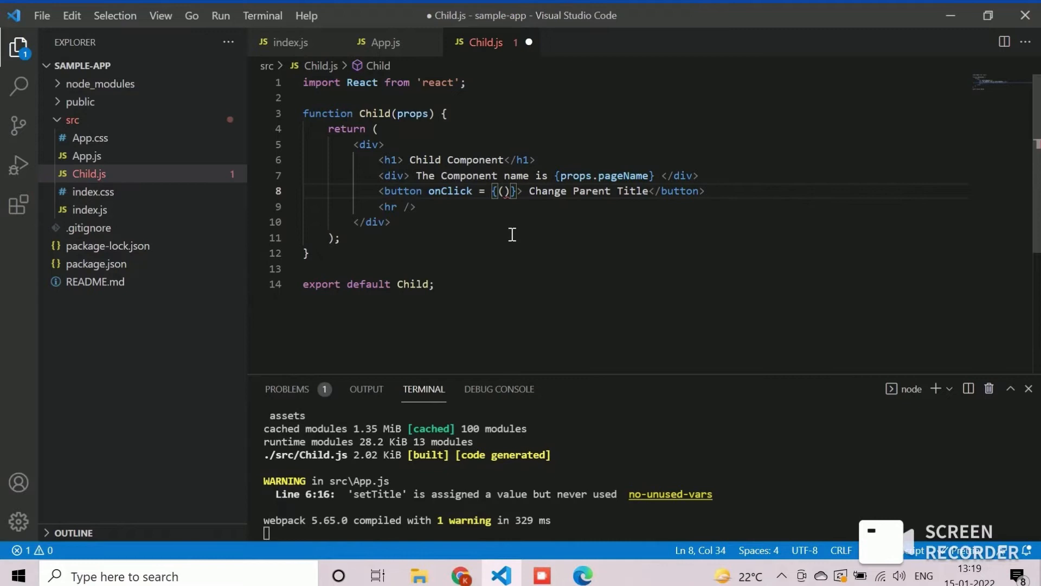
{"action": "type", "text": "=>"}
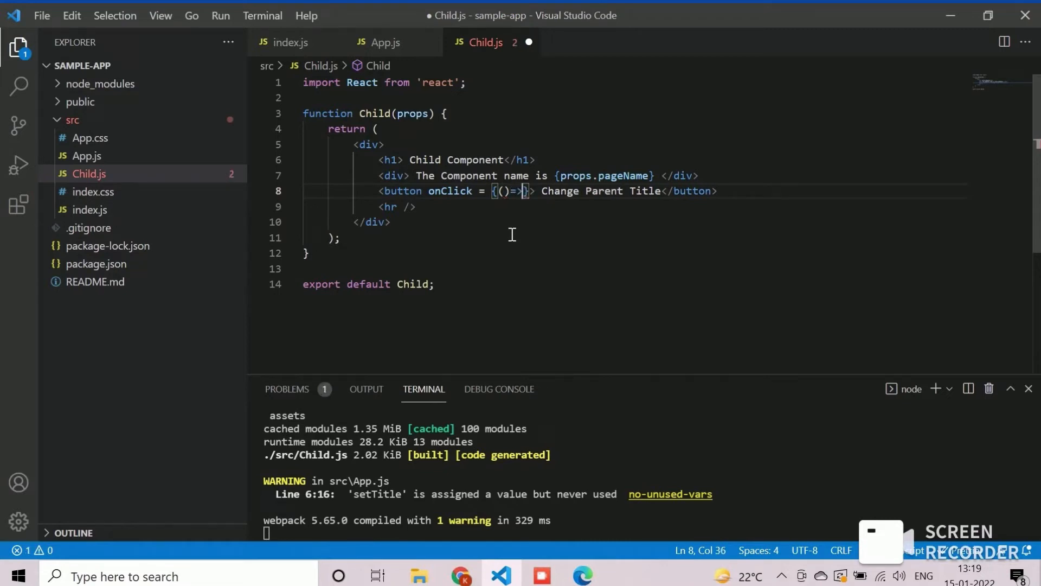
{"action": "type", "text": "props.Chan"}
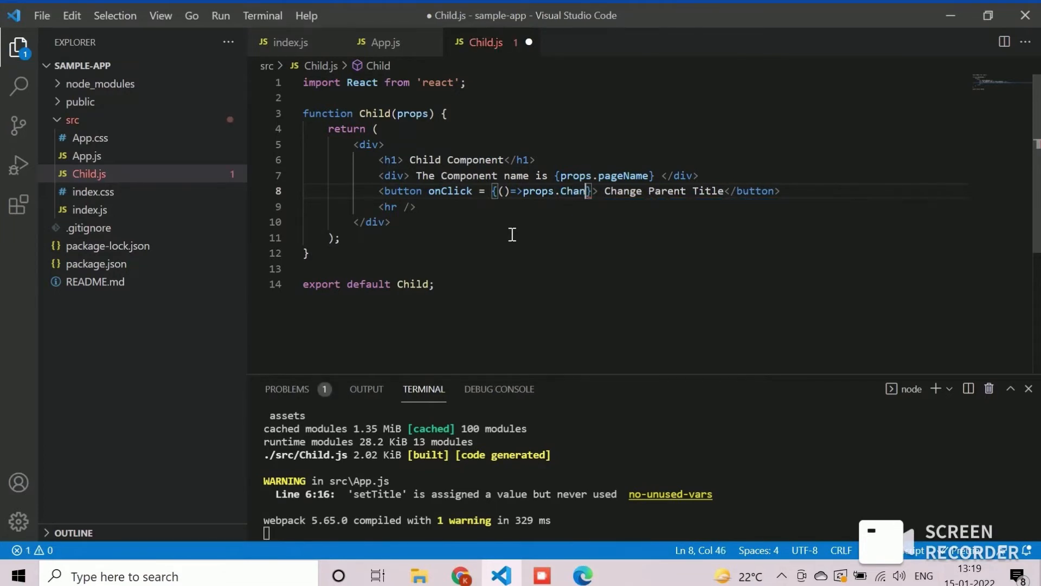
{"action": "type", "text": "geTit"}
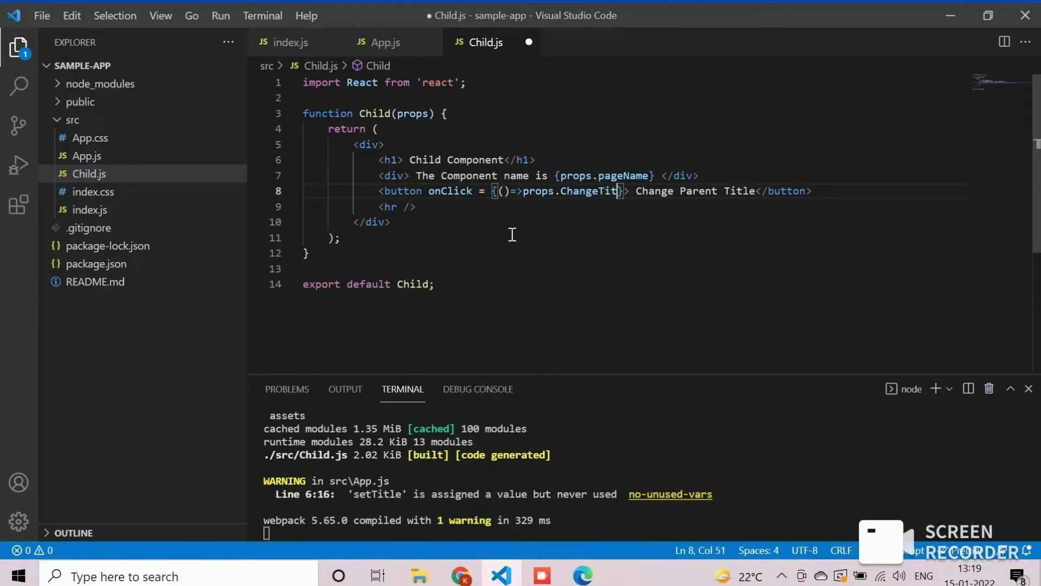
{"action": "type", "text": "le"}
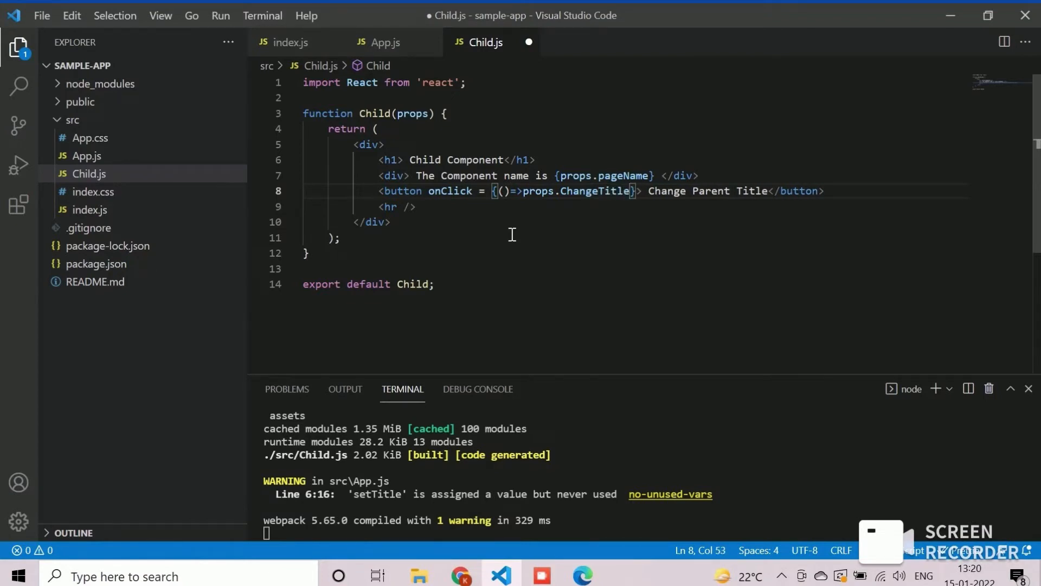
{"action": "type", "text": "()"}
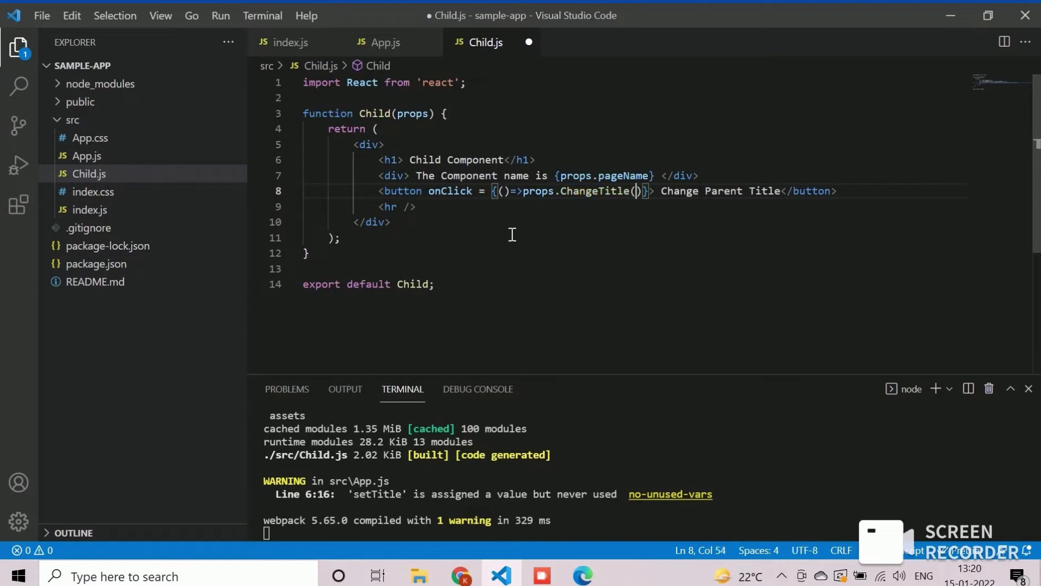
Pass "Changed Parent Title from Child" to ChangeTitle, save, and select the ChangeTitle name.
{"action": "type", "text": "\"\""}
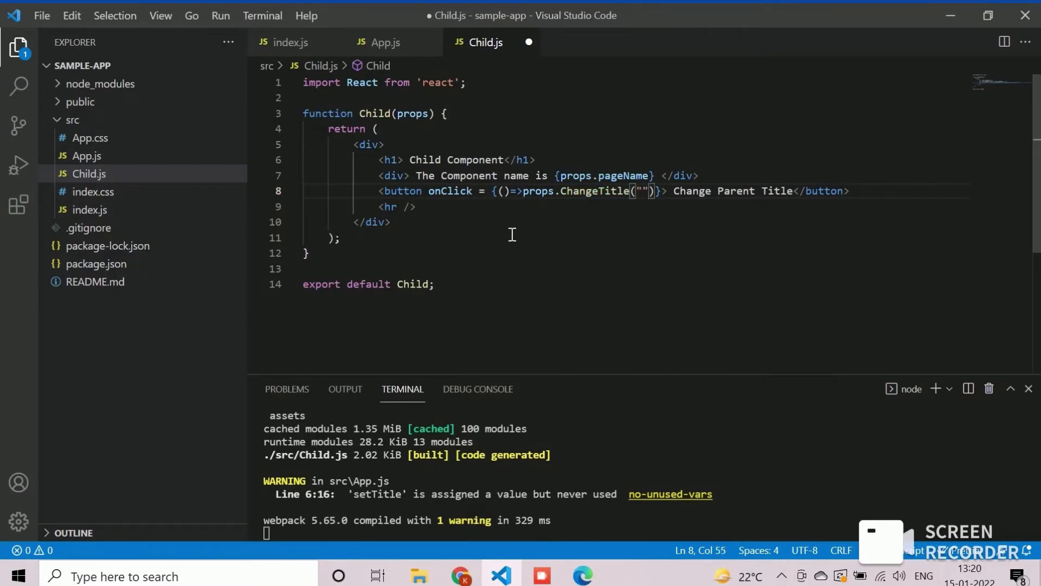
{"action": "type", "text": "Changed"}
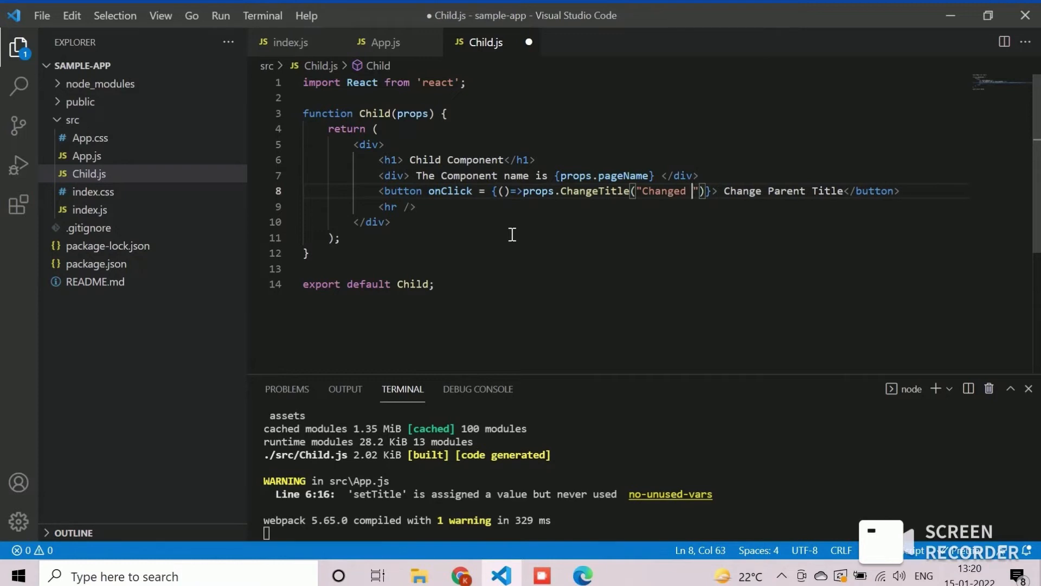
{"action": "type", "text": "P"}
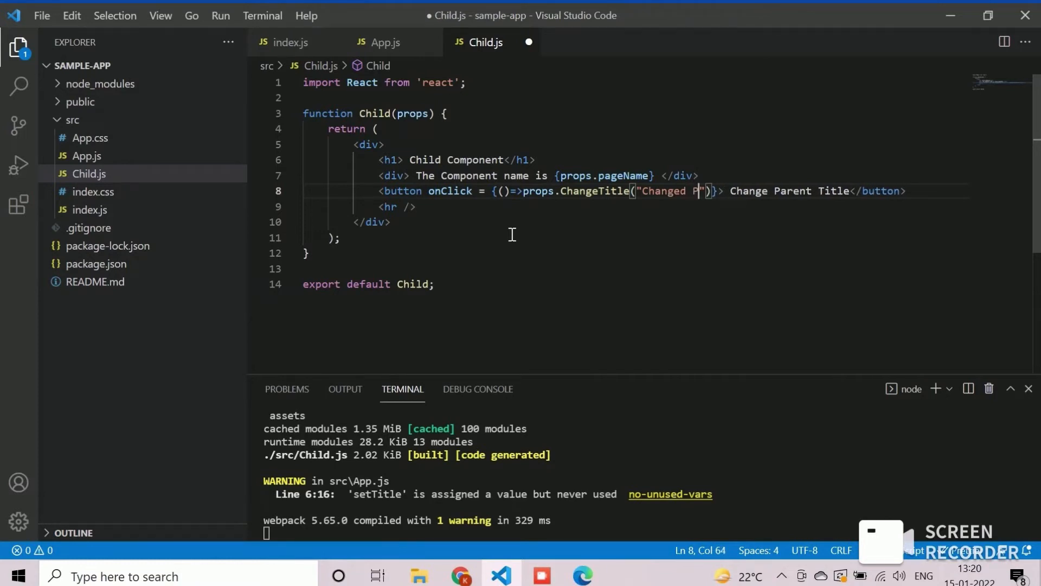
{"action": "type", "text": "arent Val"}
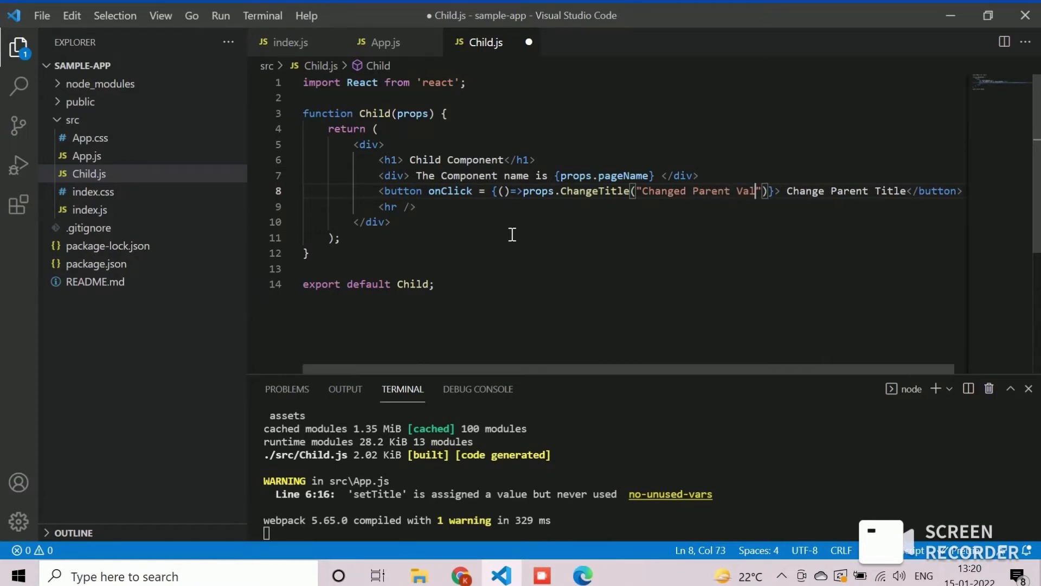
{"action": "key", "text": "Backspace"}
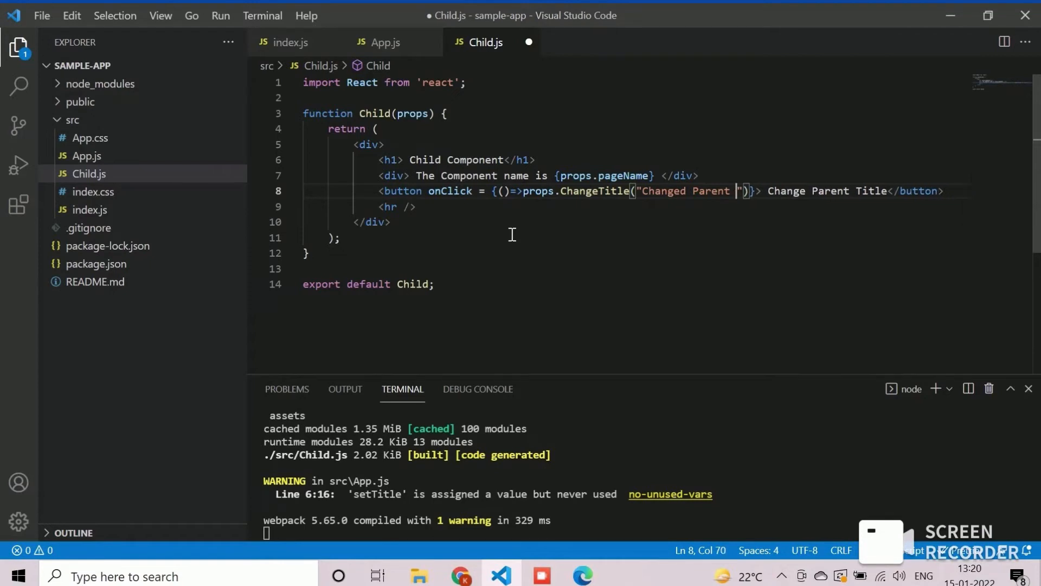
{"action": "type", "text": "Title f"}
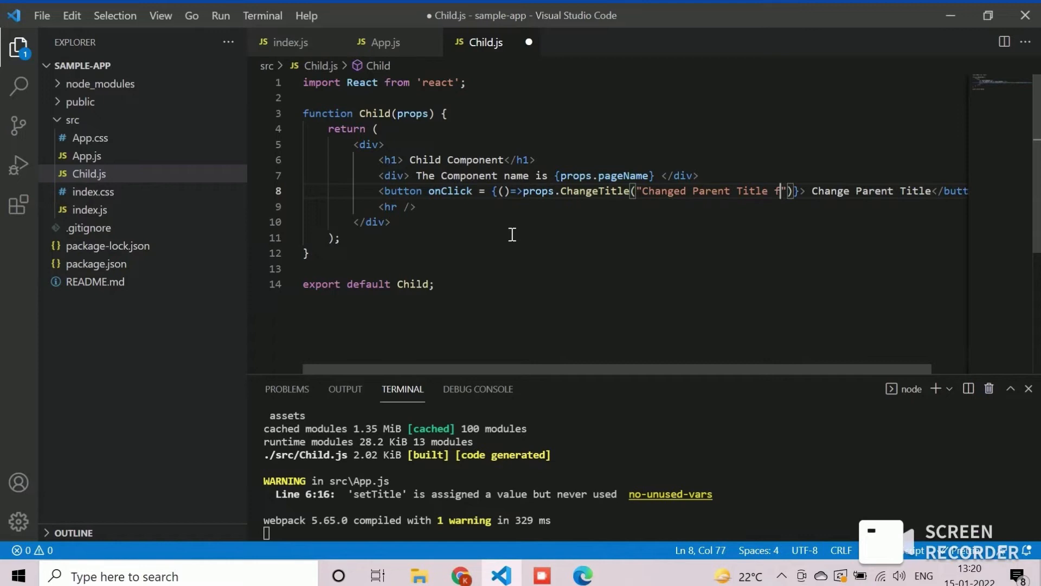
{"action": "type", "text": "rom Child"}
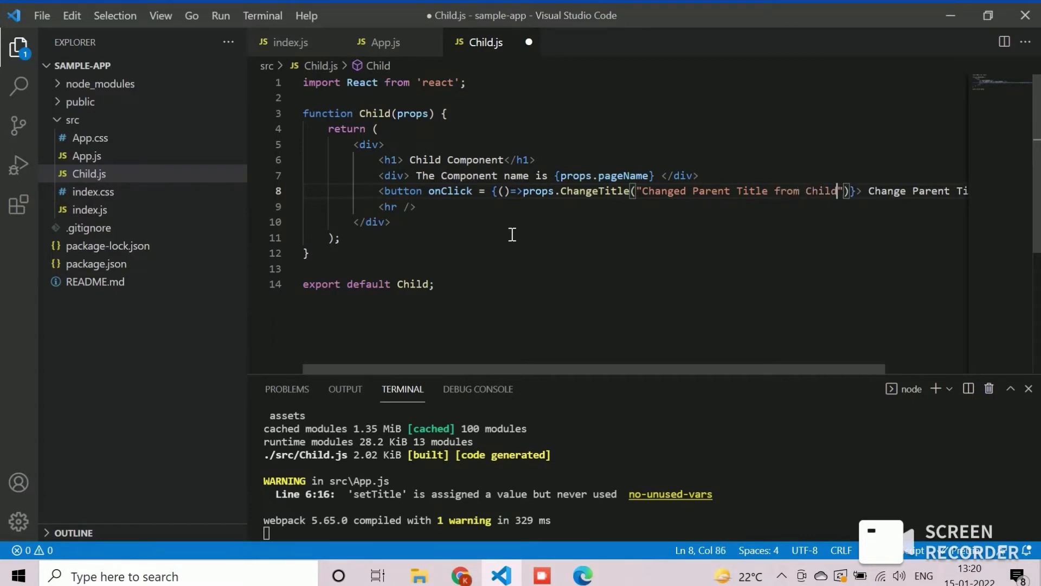
{"action": "mouse_move", "coordinate": [502, 219]}
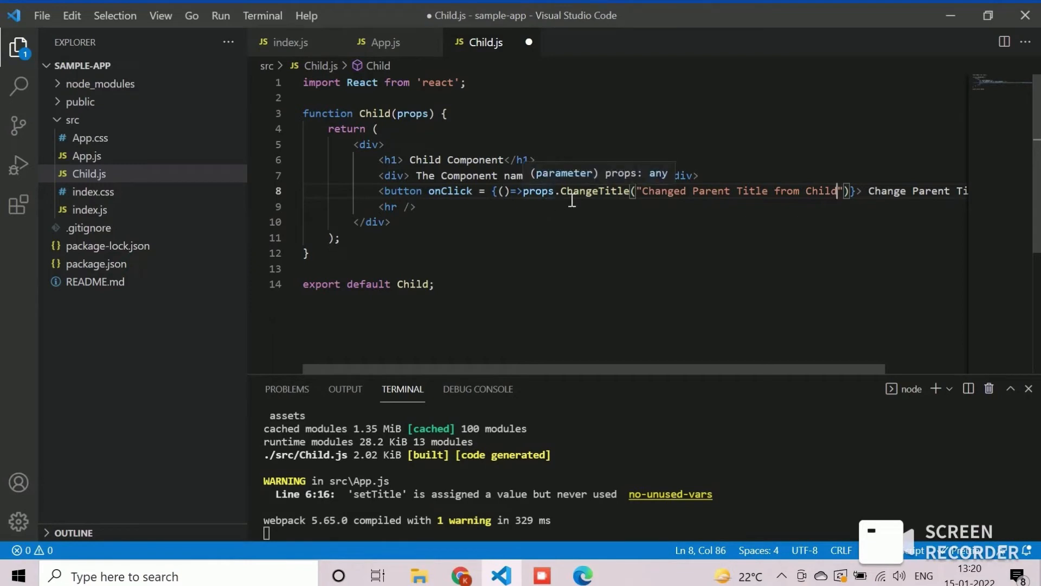
{"action": "double_click", "coordinate": [595, 191]}
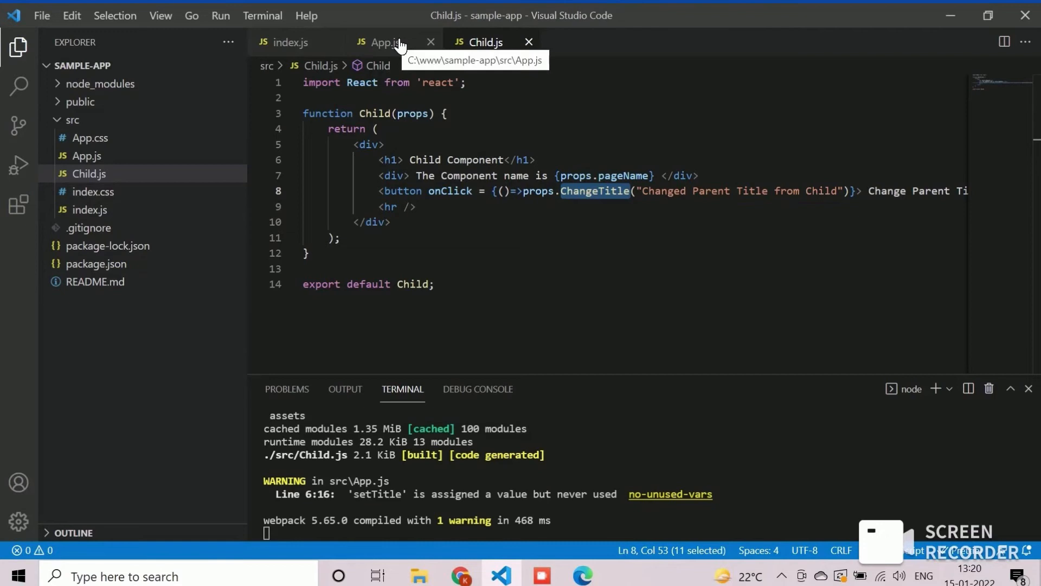
Add ChangeTitle={data=>setTitle(data)} to the <Child /> tag in App.js and save.
{"action": "left_click", "coordinate": [382, 42]}
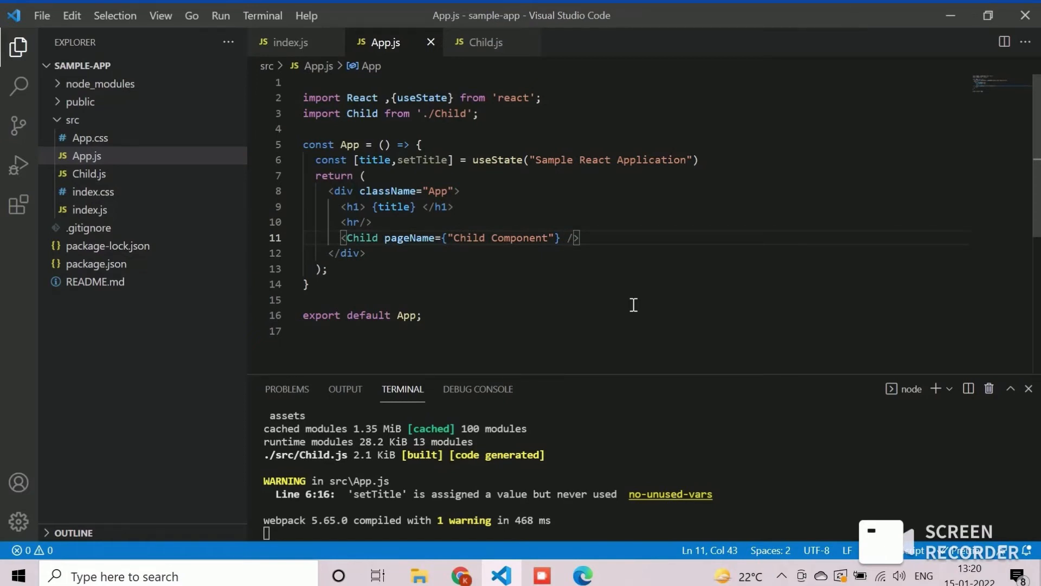
{"action": "type", "text": "ChangeTitle"}
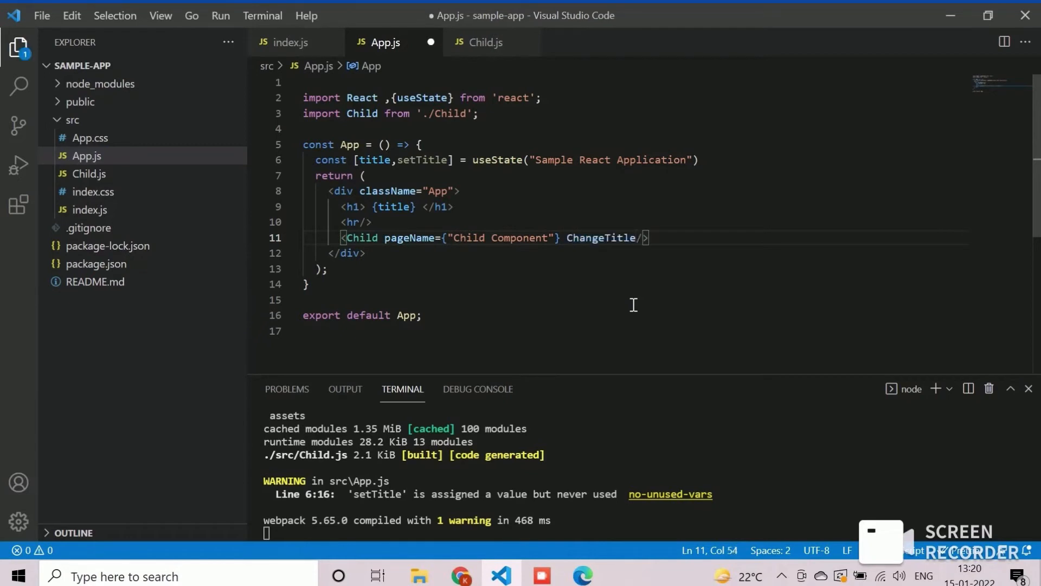
{"action": "type", "text": "="}
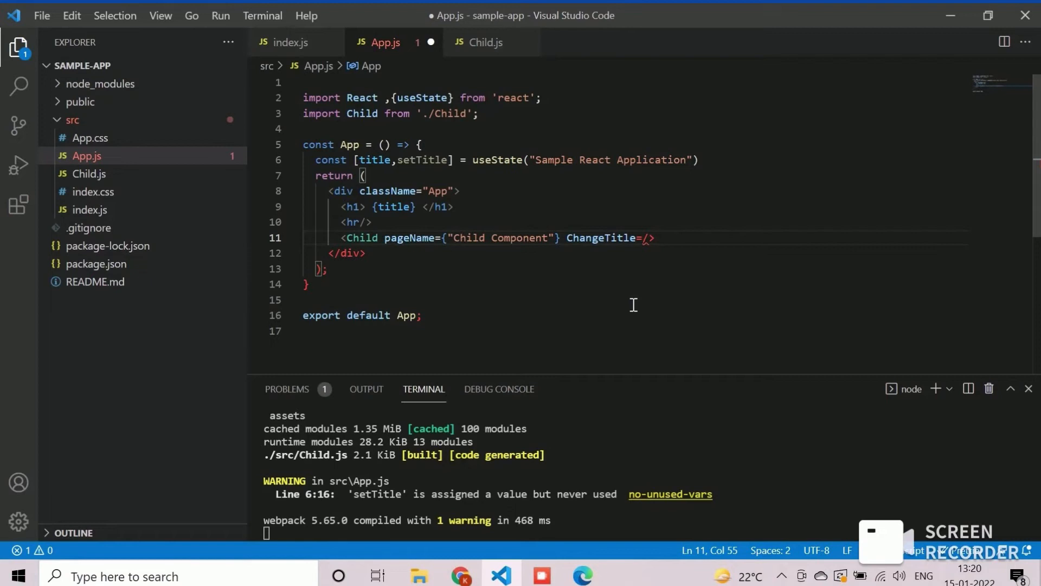
{"action": "type", "text": "{}"}
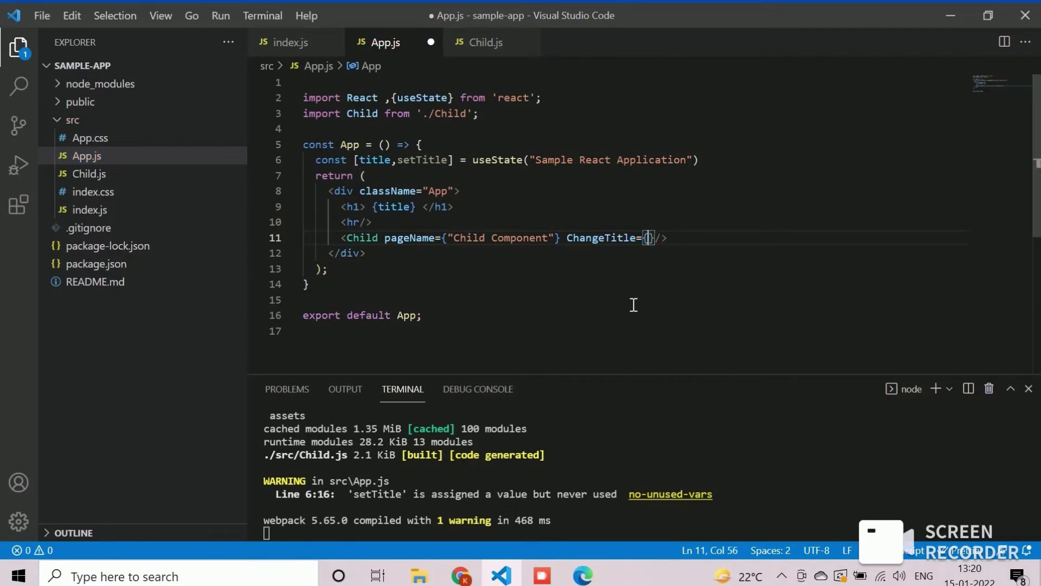
{"action": "type", "text": "data"}
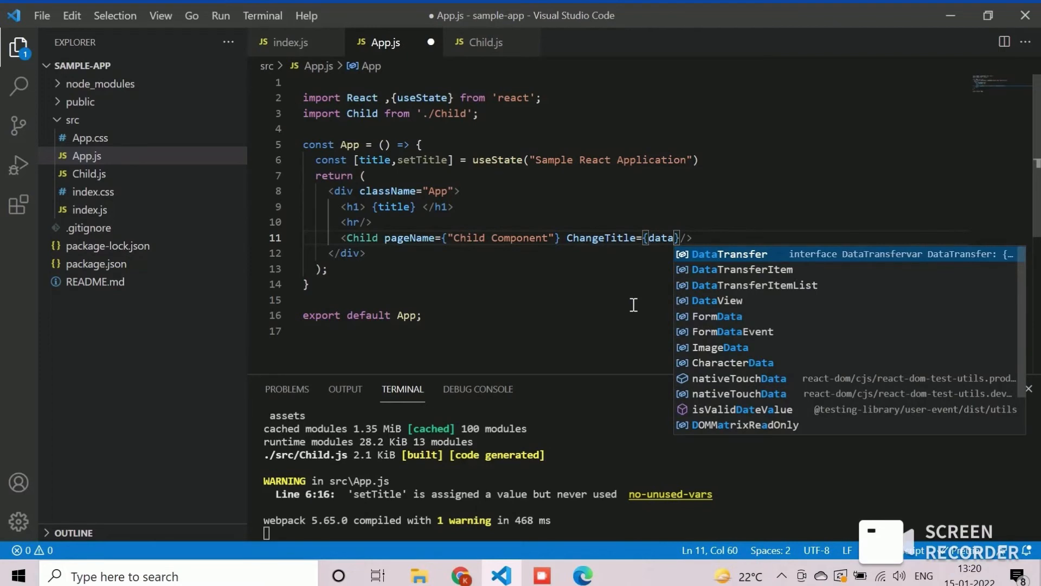
{"action": "type", "text": "=>"}
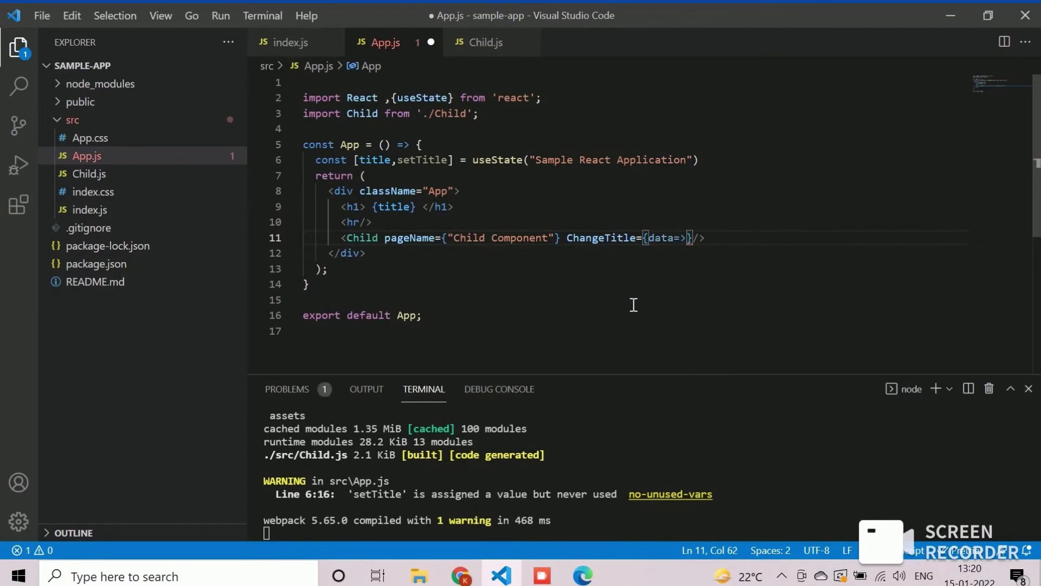
{"action": "type", "text": "setTi"}
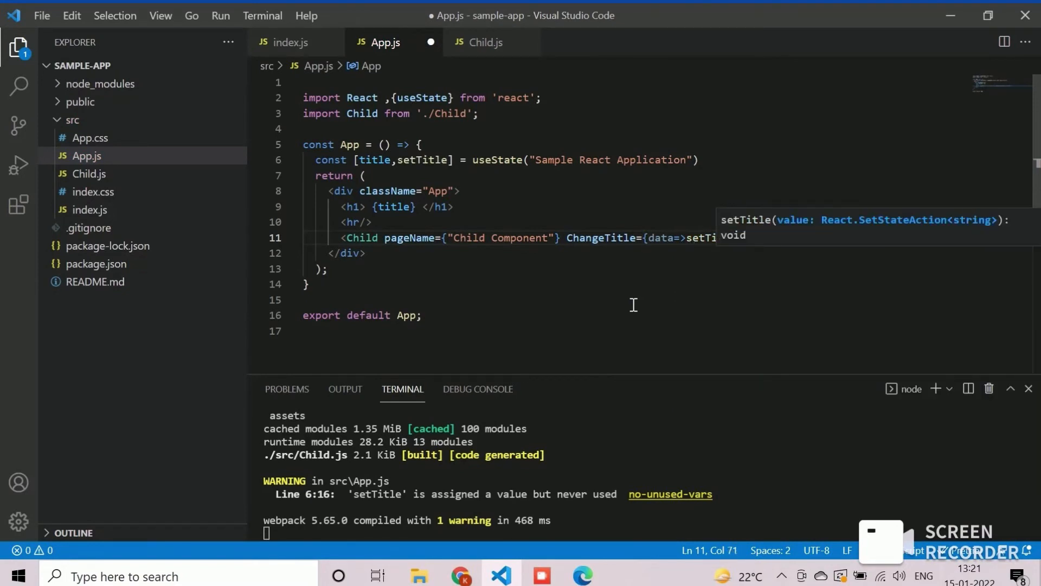
{"action": "type", "text": "(data"}
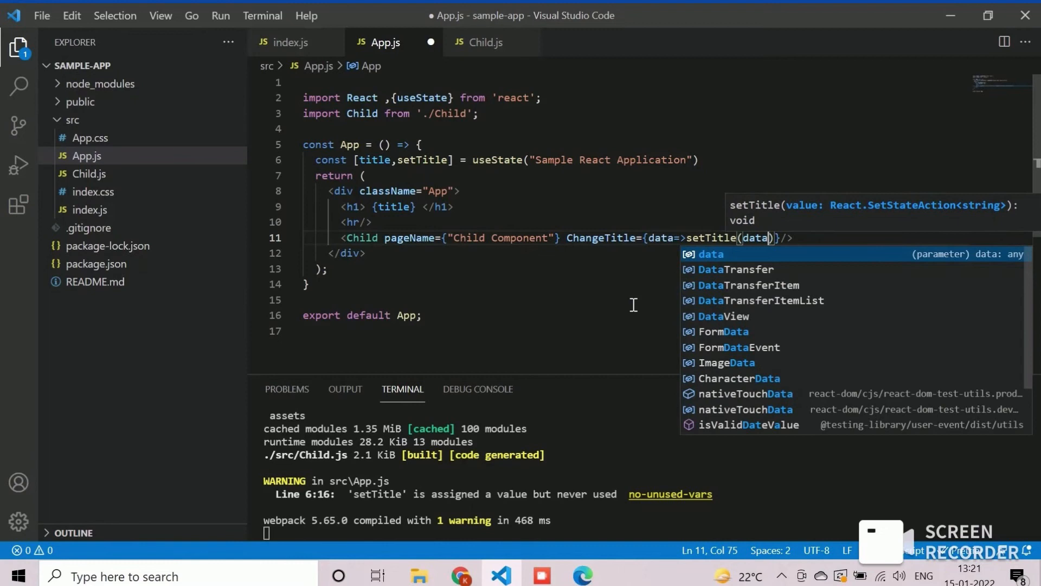
{"action": "key", "text": "ctrl+s"}
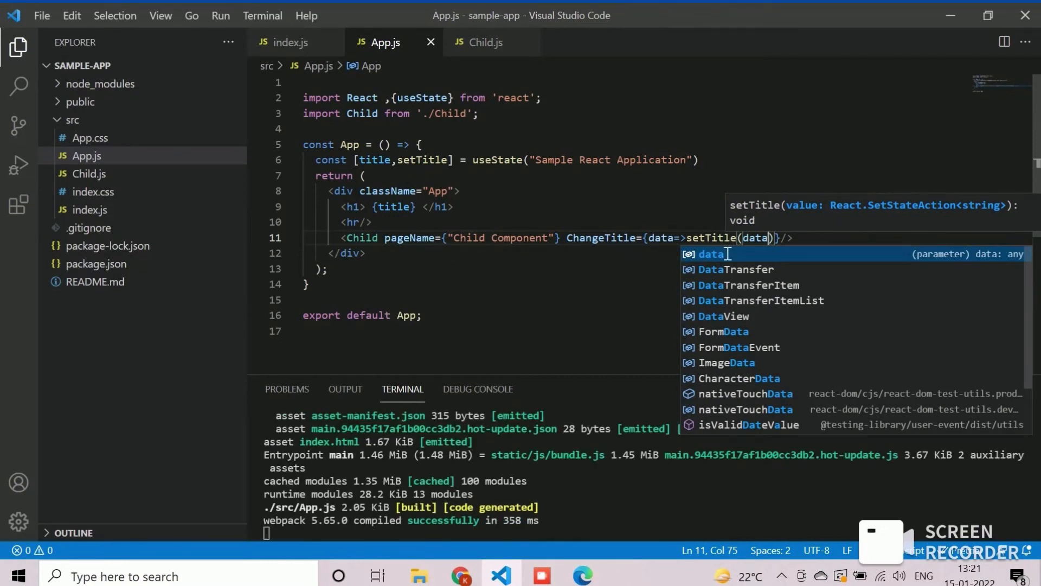
{"action": "left_click", "coordinate": [484, 42]}
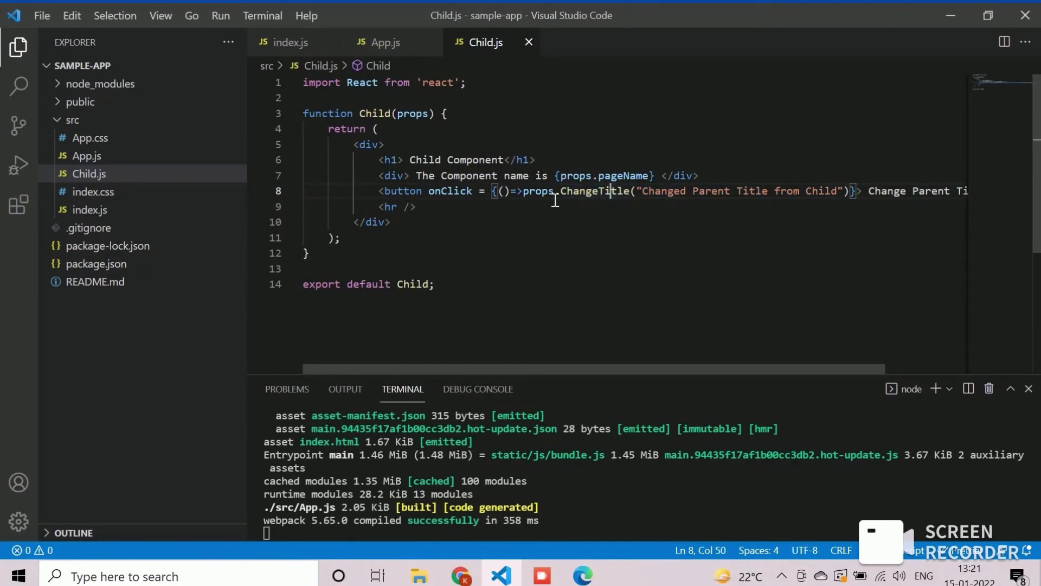
{"action": "mouse_move", "coordinate": [479, 207]}
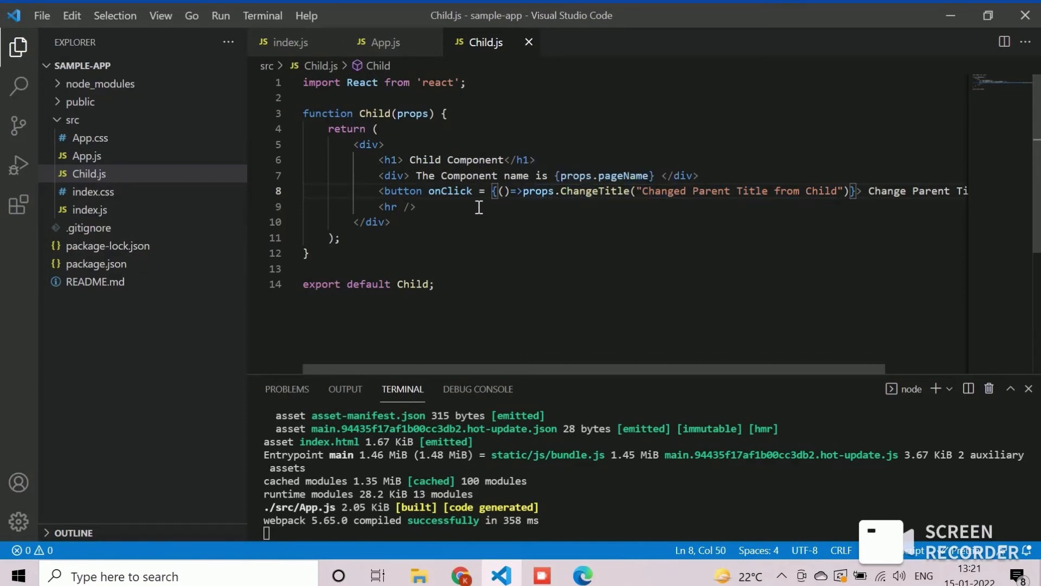
{"action": "double_click", "coordinate": [373, 113]}
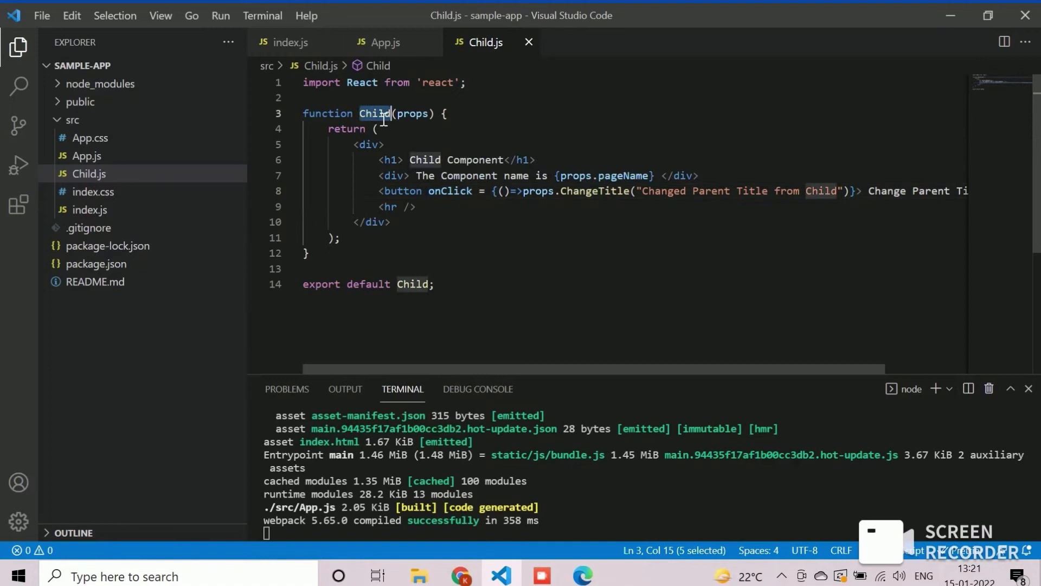
{"action": "left_click", "coordinate": [384, 41]}
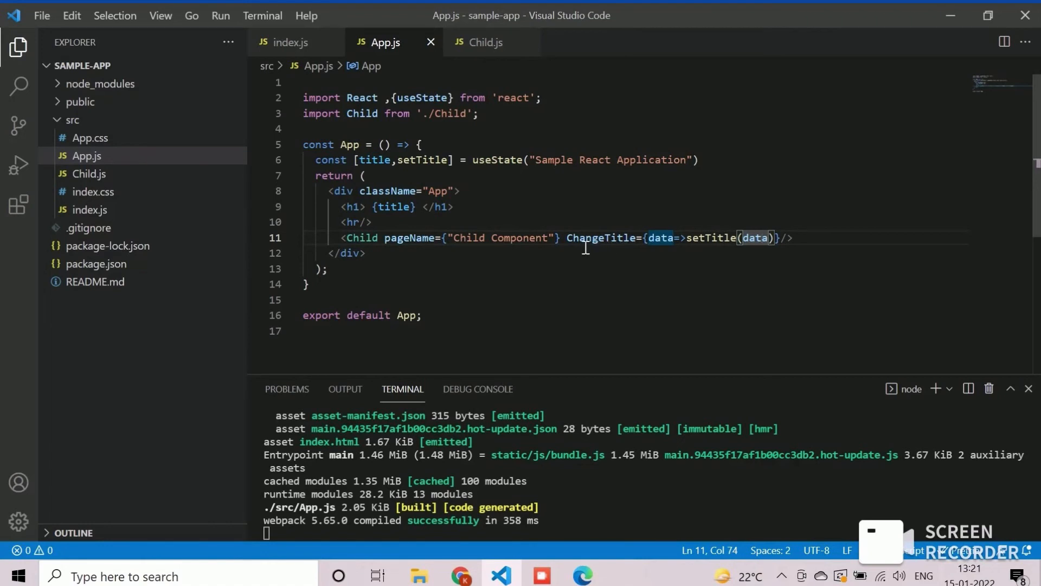
{"action": "double_click", "coordinate": [712, 238]}
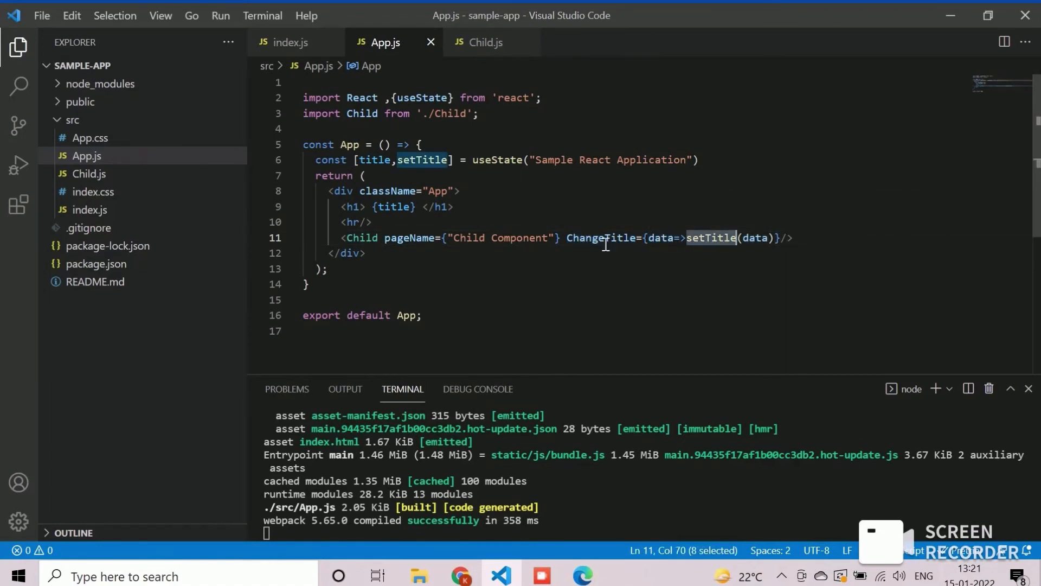
{"action": "mouse_move", "coordinate": [548, 180]}
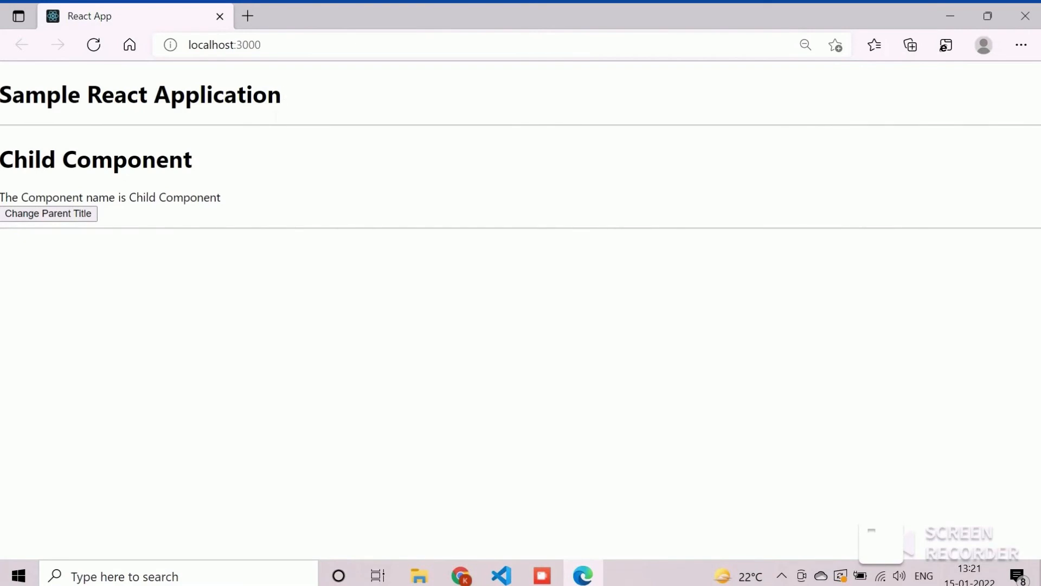
Press the Change Parent Title button at localhost:3000 to confirm the heading updates.
{"action": "left_click", "coordinate": [48, 213]}
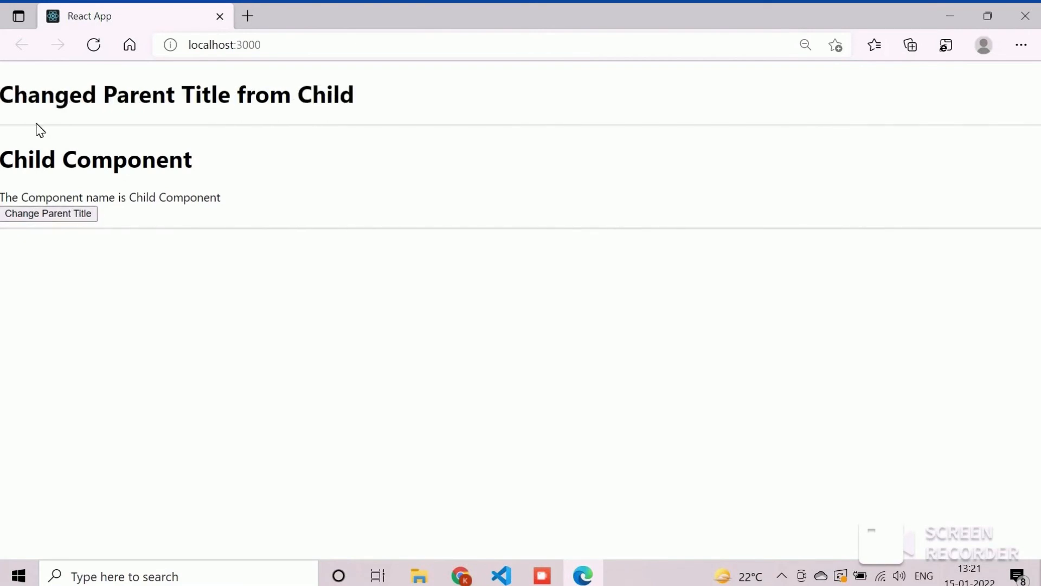